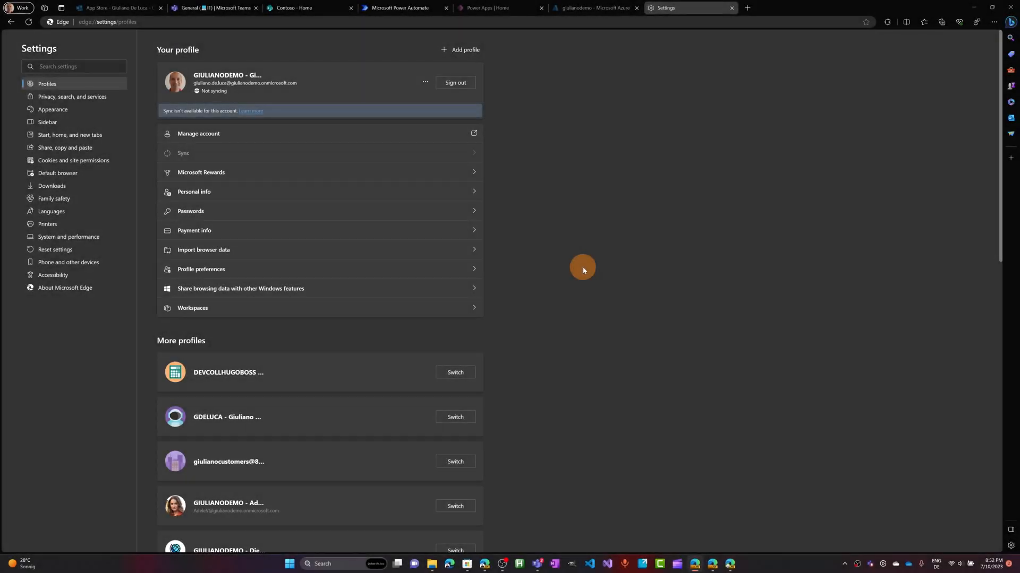
{"action": "mouse_move", "coordinate": [712, 564]}
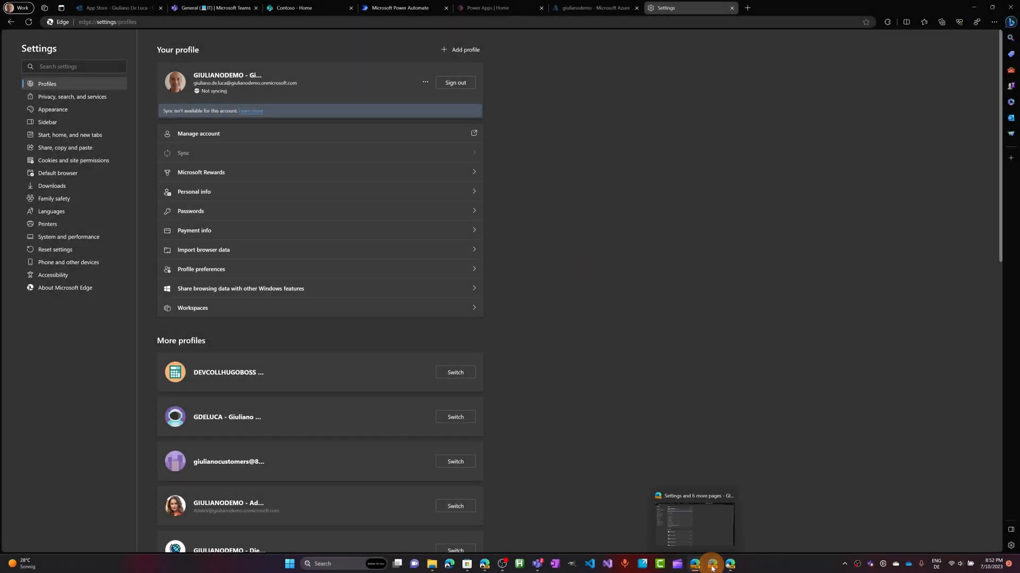
{"action": "mouse_move", "coordinate": [716, 563]}
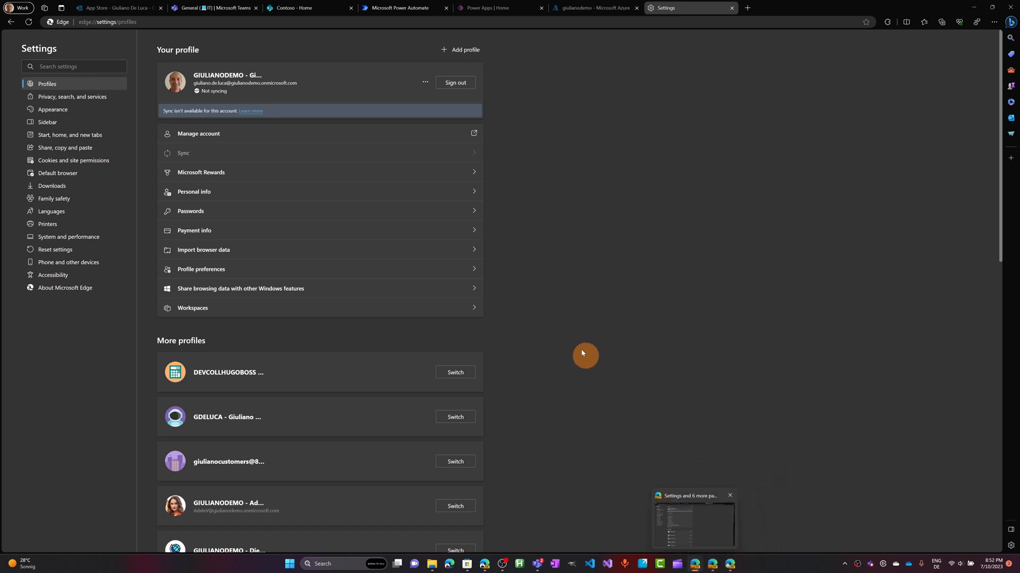
{"action": "mouse_move", "coordinate": [309, 197]}
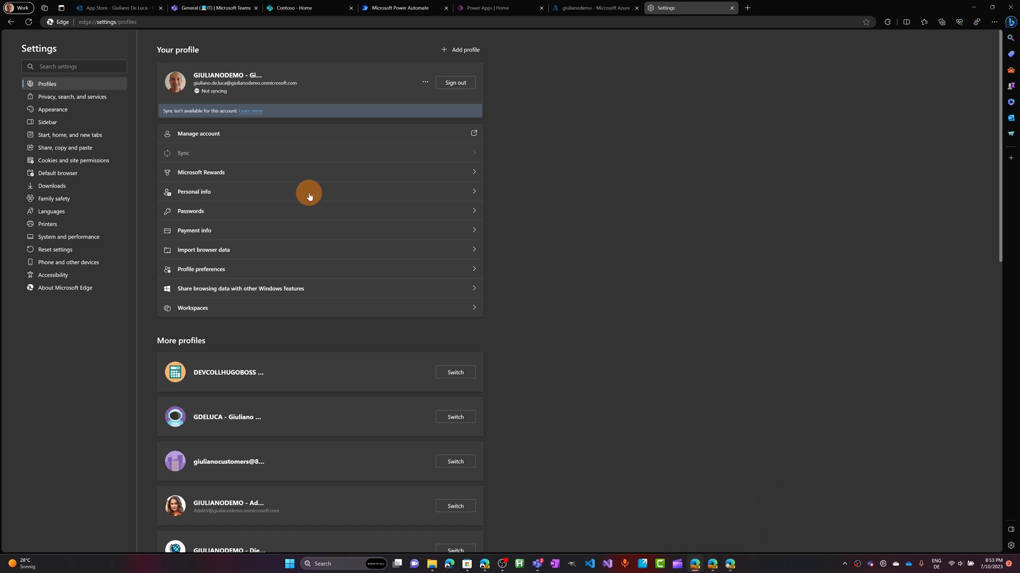
{"action": "mouse_move", "coordinate": [139, 144]}
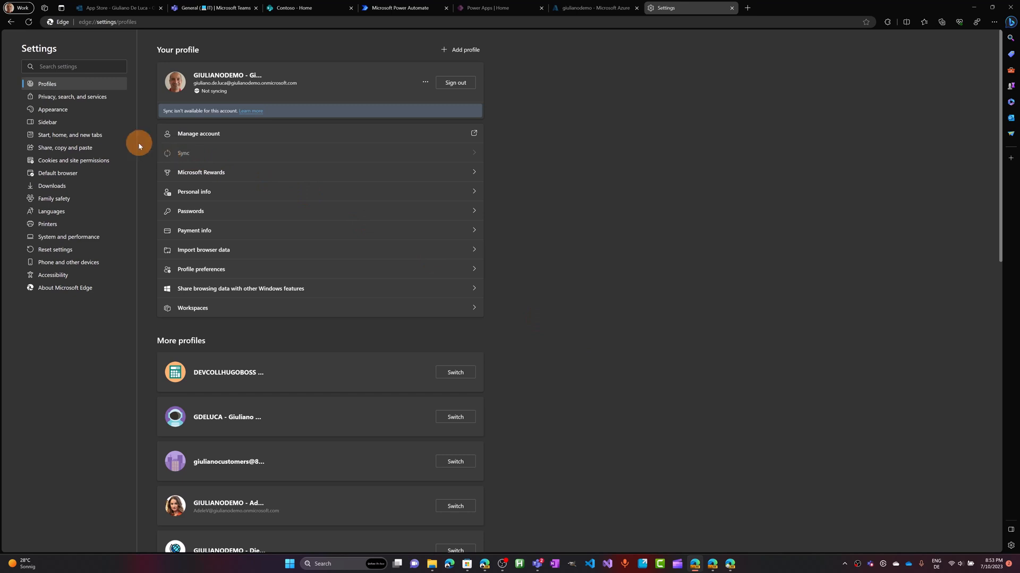
{"action": "mouse_move", "coordinate": [132, 144]}
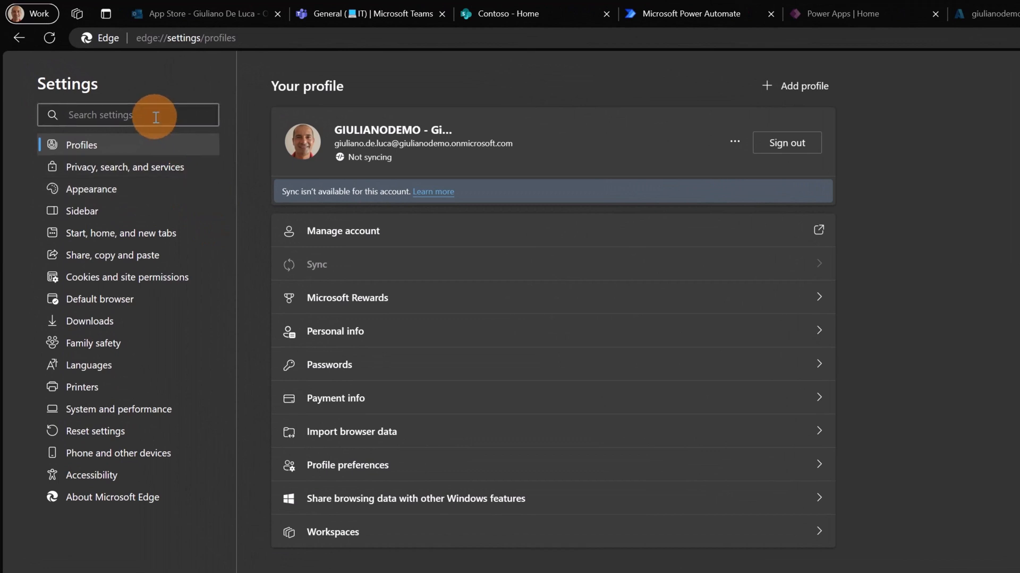
Step: Filter Edge settings with 'work' and scroll through the Workspaces results
{"action": "type", "text": "workspaces"}
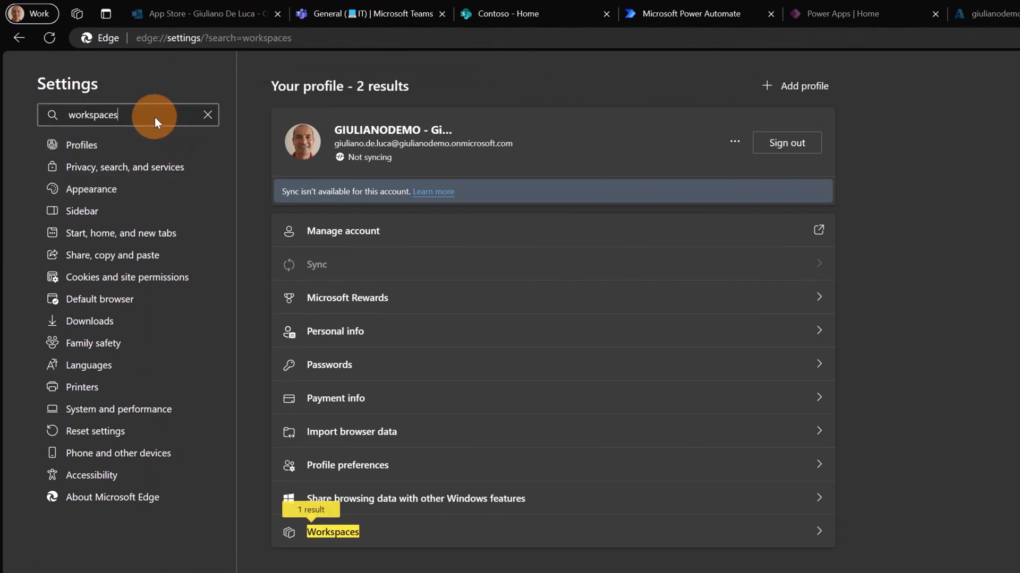
{"action": "mouse_move", "coordinate": [353, 402]}
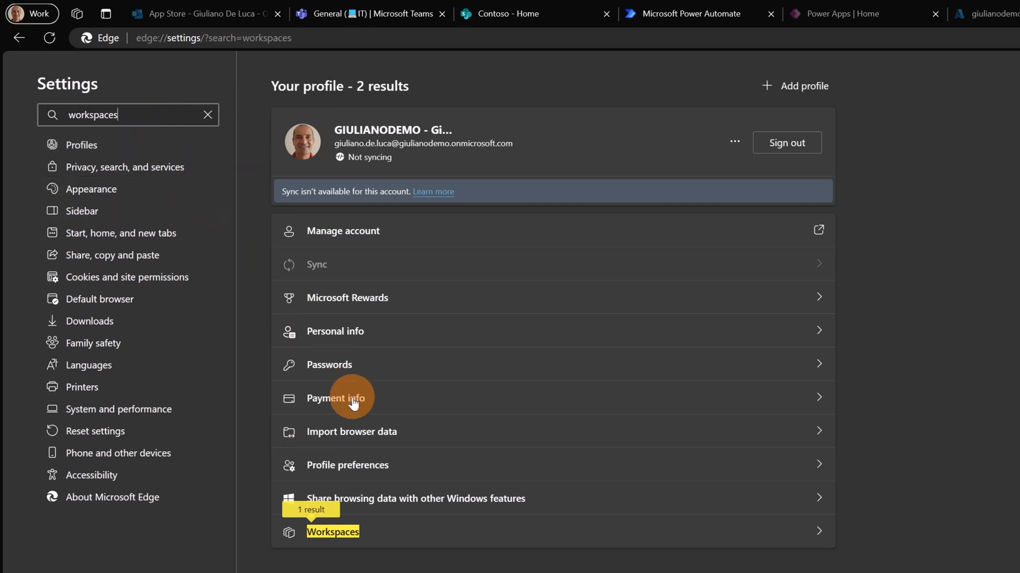
{"action": "scroll", "scroll_direction": "down", "scroll_amount": 3}
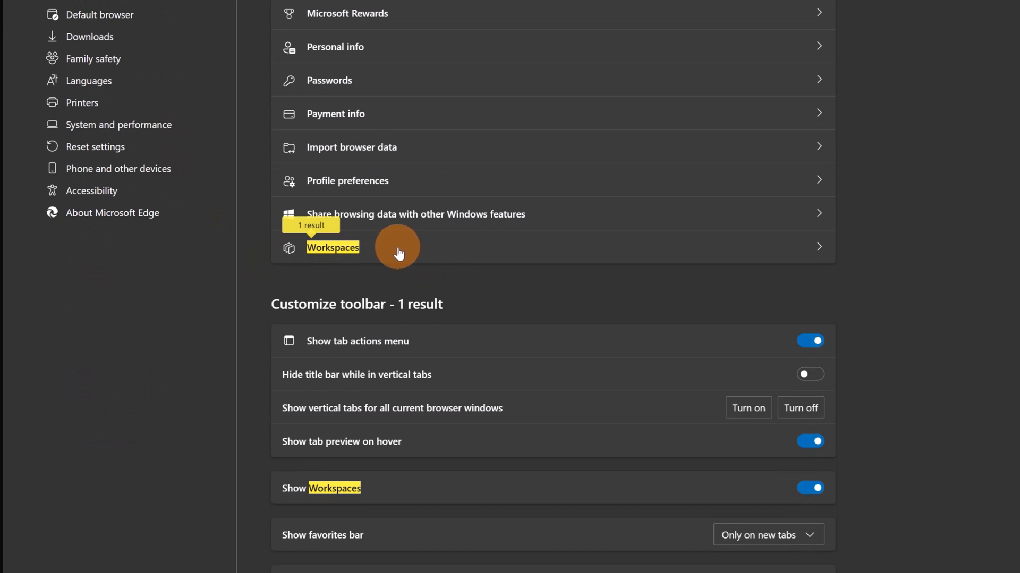
{"action": "left_click", "coordinate": [332, 247]}
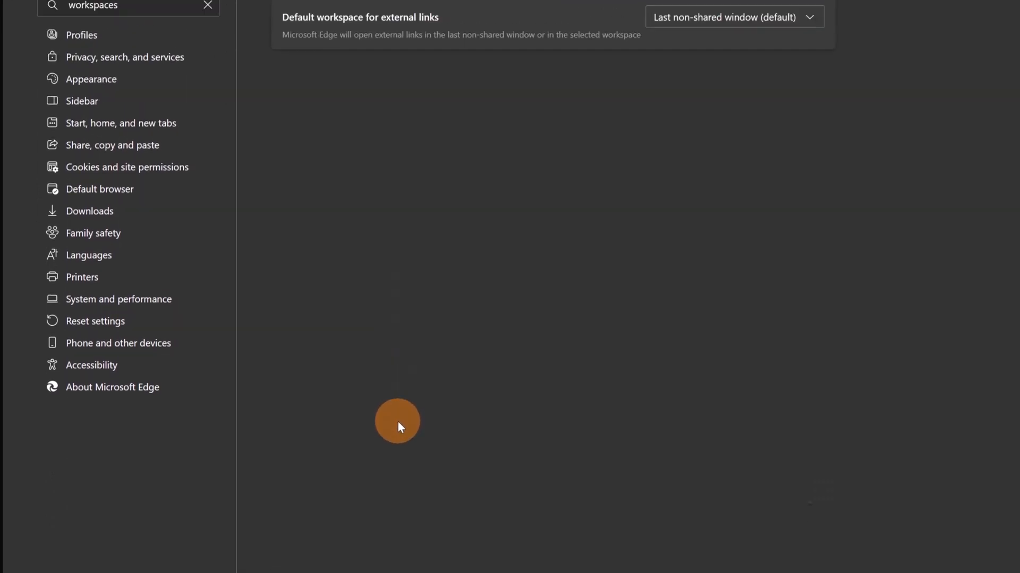
{"action": "scroll", "scroll_direction": "up", "scroll_amount": 3}
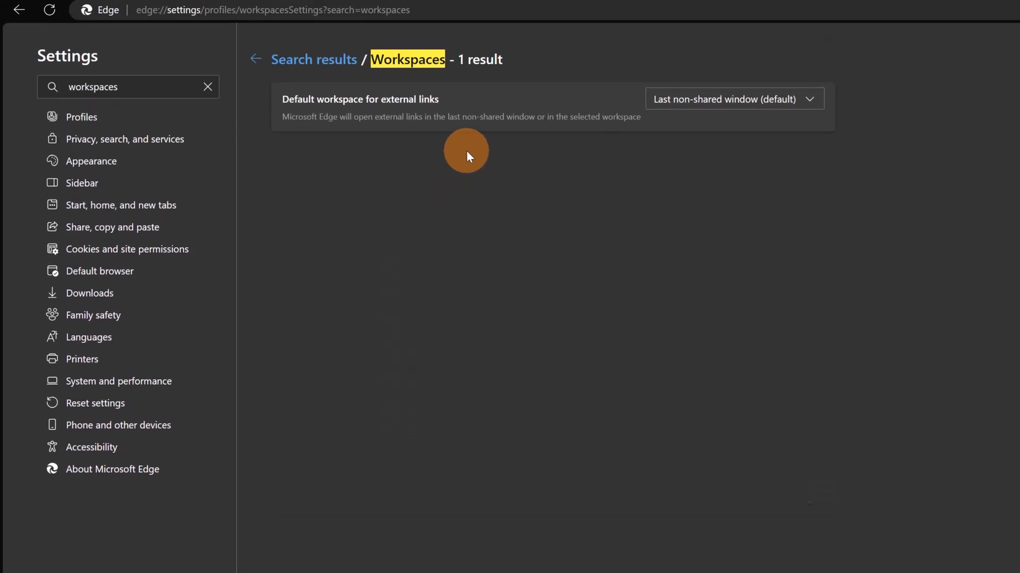
{"action": "mouse_move", "coordinate": [575, 122]}
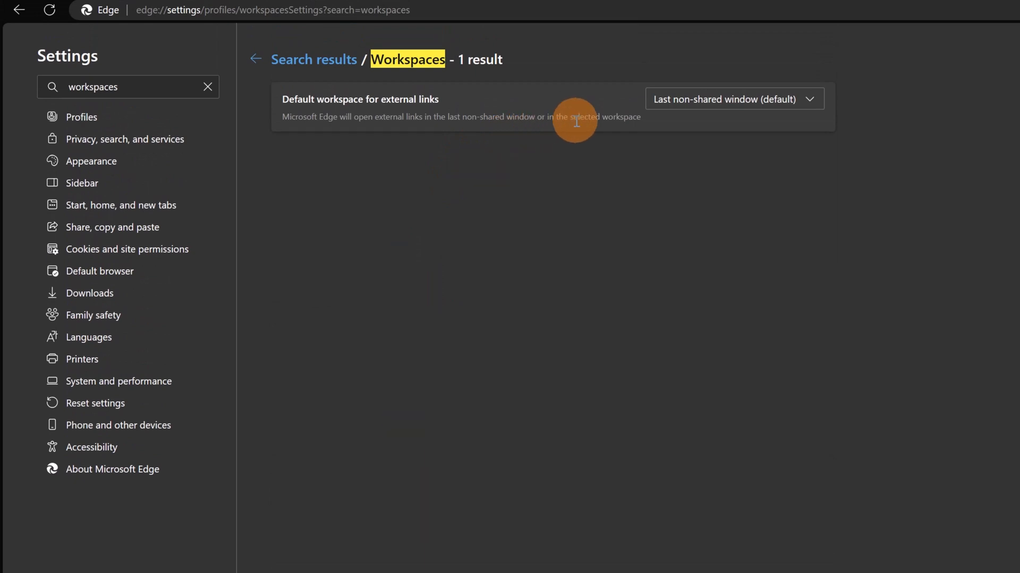
{"action": "mouse_move", "coordinate": [718, 113]}
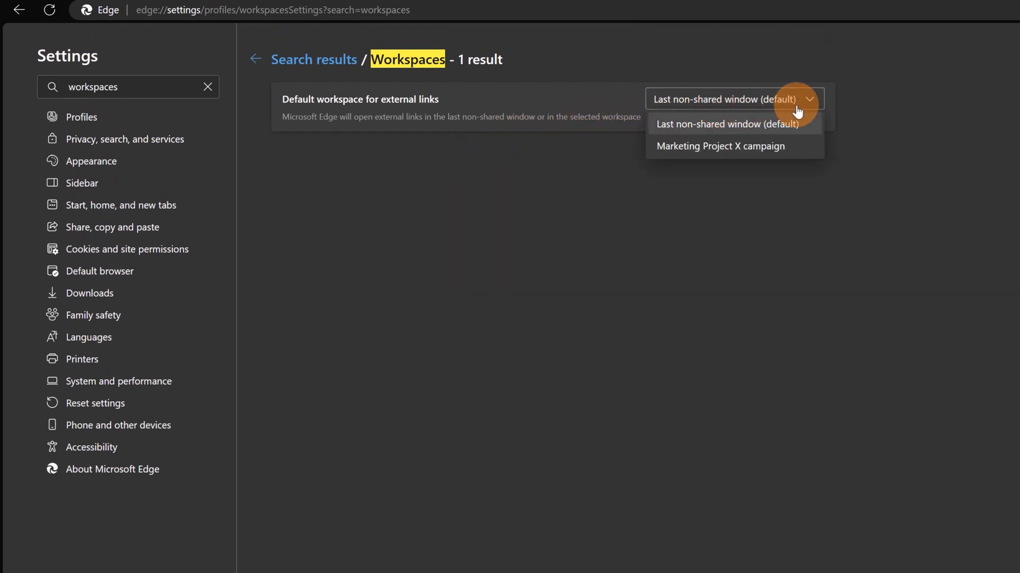
{"action": "mouse_move", "coordinate": [822, 109]}
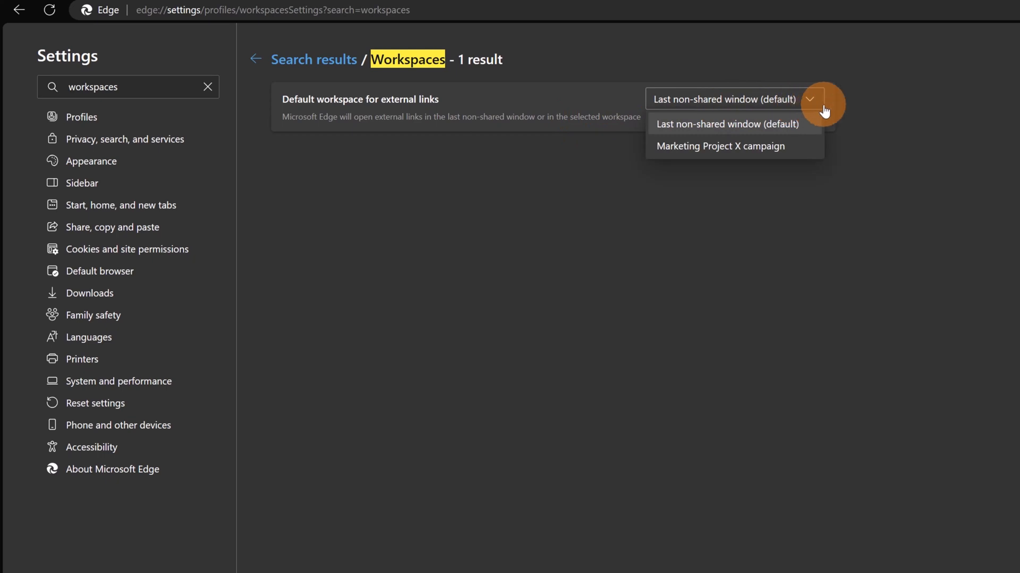
{"action": "mouse_move", "coordinate": [701, 143]}
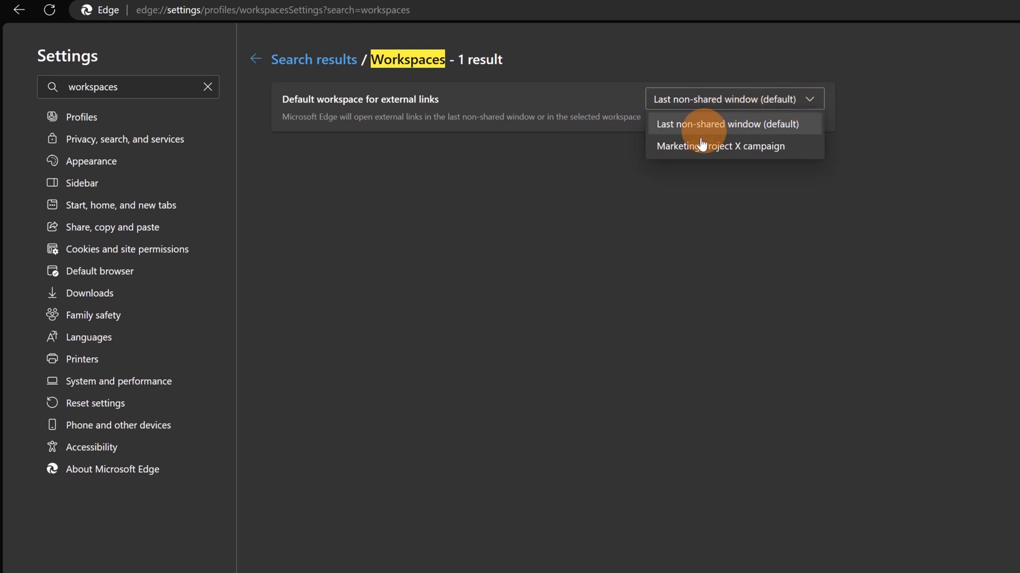
{"action": "mouse_move", "coordinate": [705, 154]}
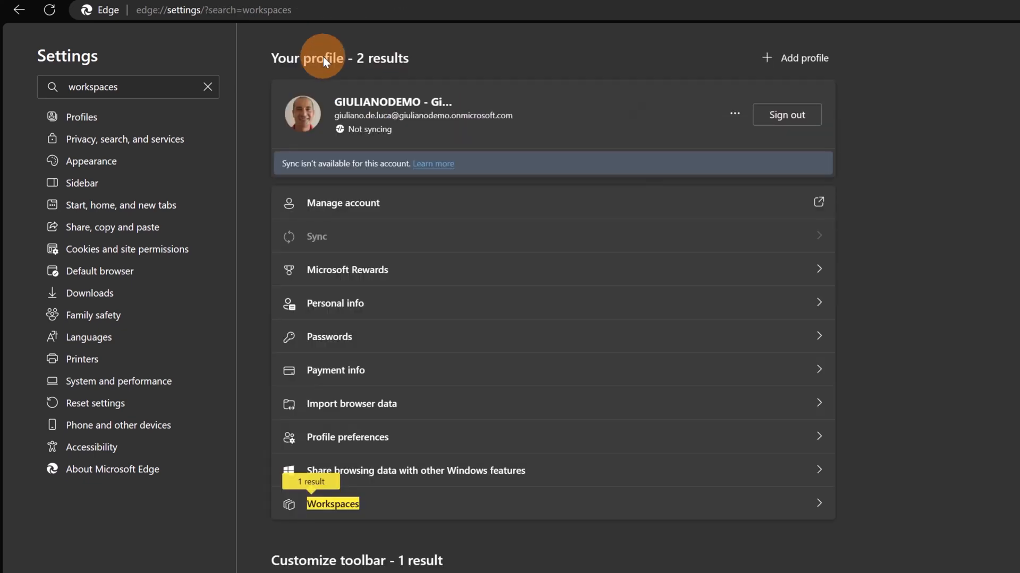
{"action": "scroll", "scroll_direction": "down", "scroll_amount": 3}
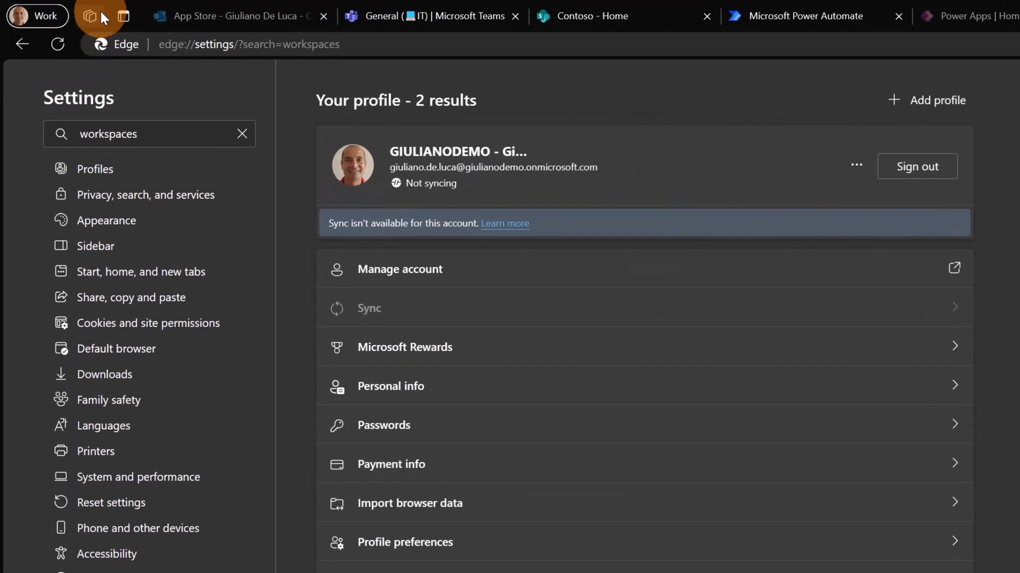
{"action": "mouse_move", "coordinate": [91, 16]}
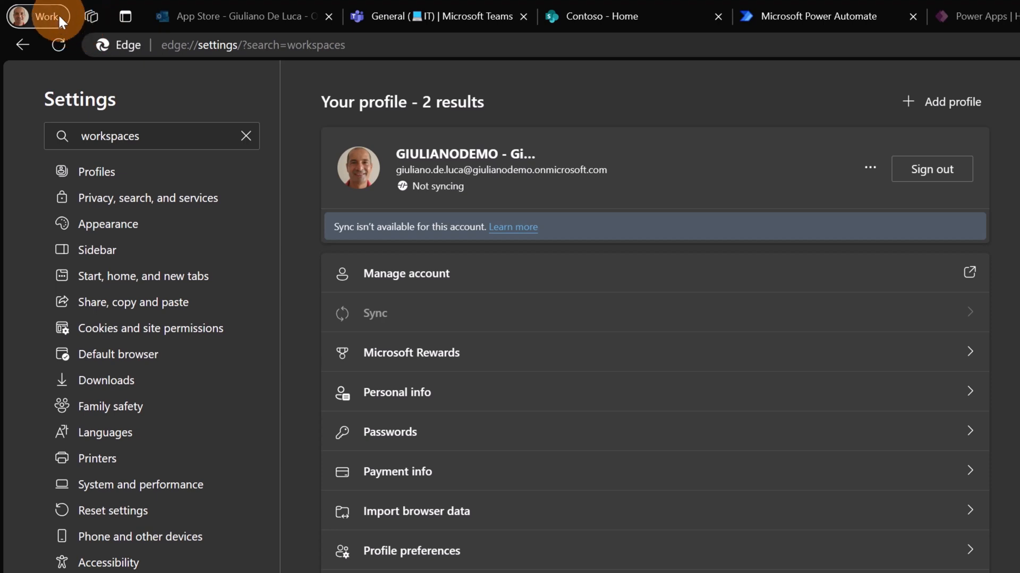
{"action": "mouse_move", "coordinate": [91, 20]}
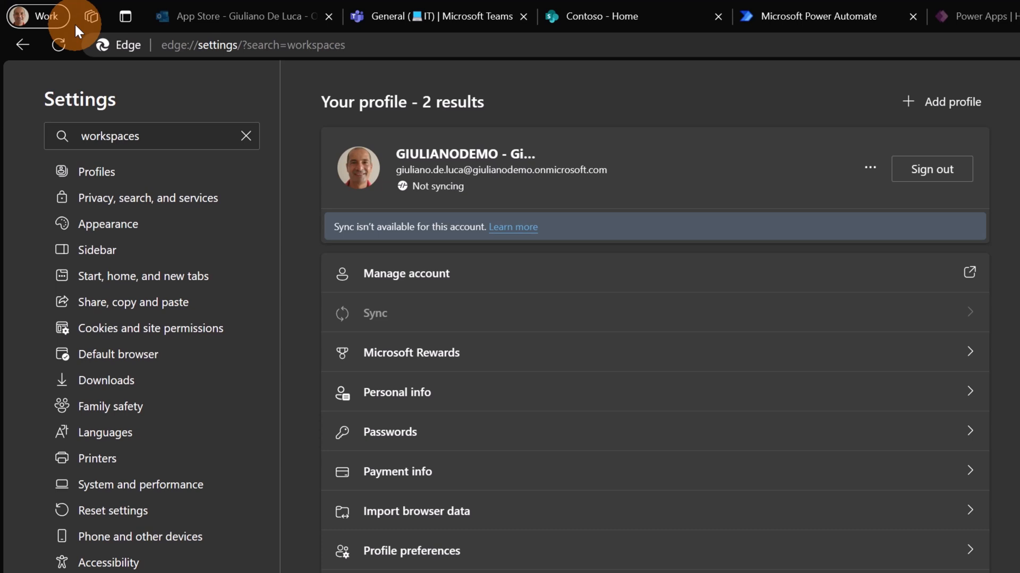
{"action": "mouse_move", "coordinate": [83, 46]}
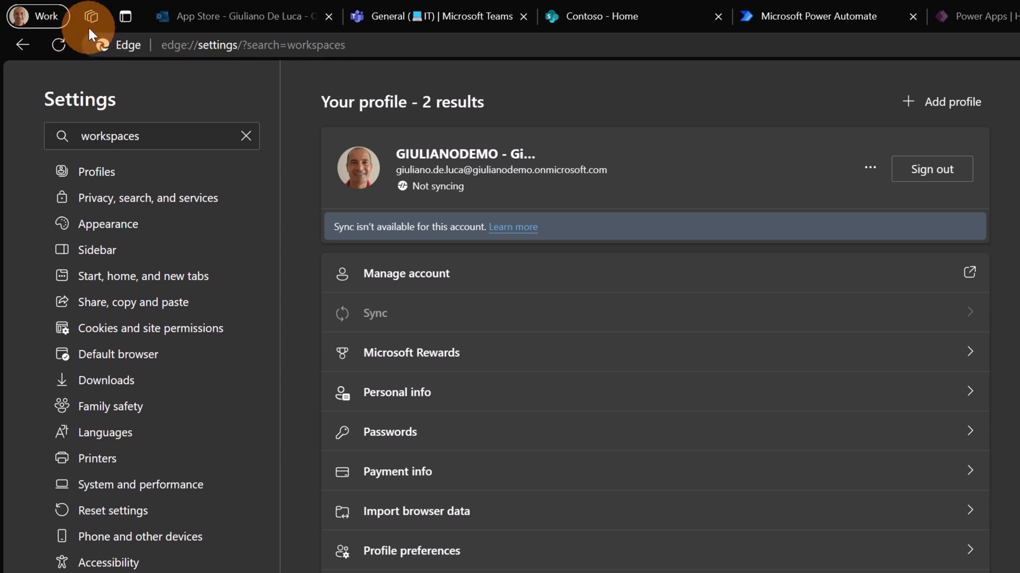
{"action": "mouse_move", "coordinate": [92, 16]}
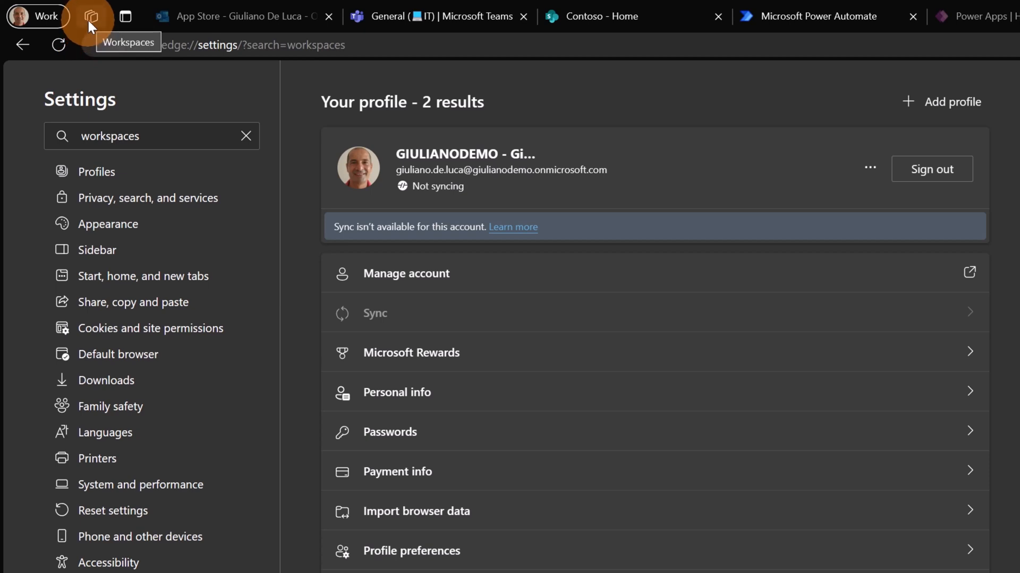
{"action": "mouse_move", "coordinate": [84, 20]}
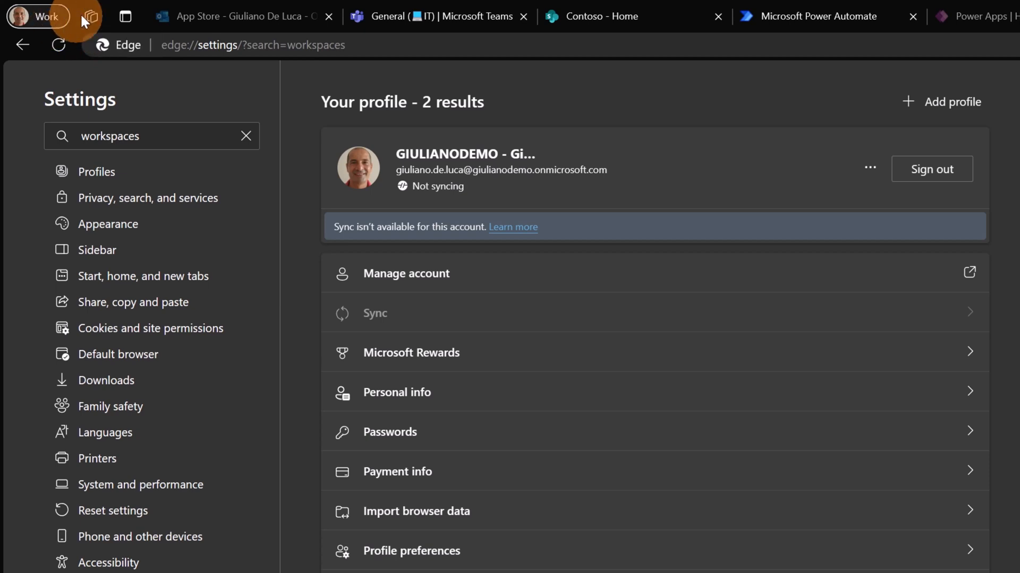
Step: Create an orange workspace named 'Solar Panel X - Marketing Campaign' from the workspaces list
{"action": "left_click", "coordinate": [91, 16]}
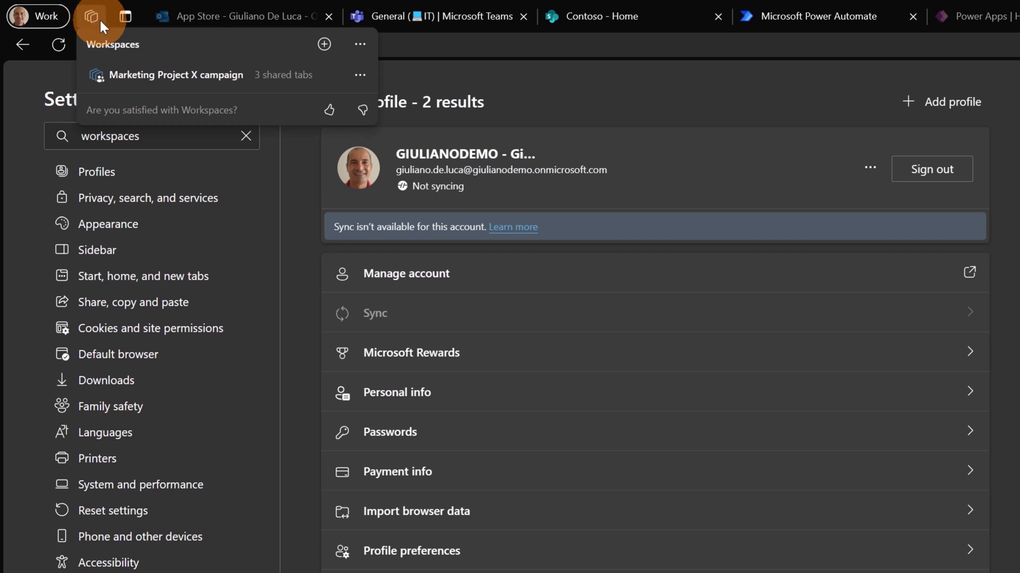
{"action": "mouse_move", "coordinate": [324, 44]}
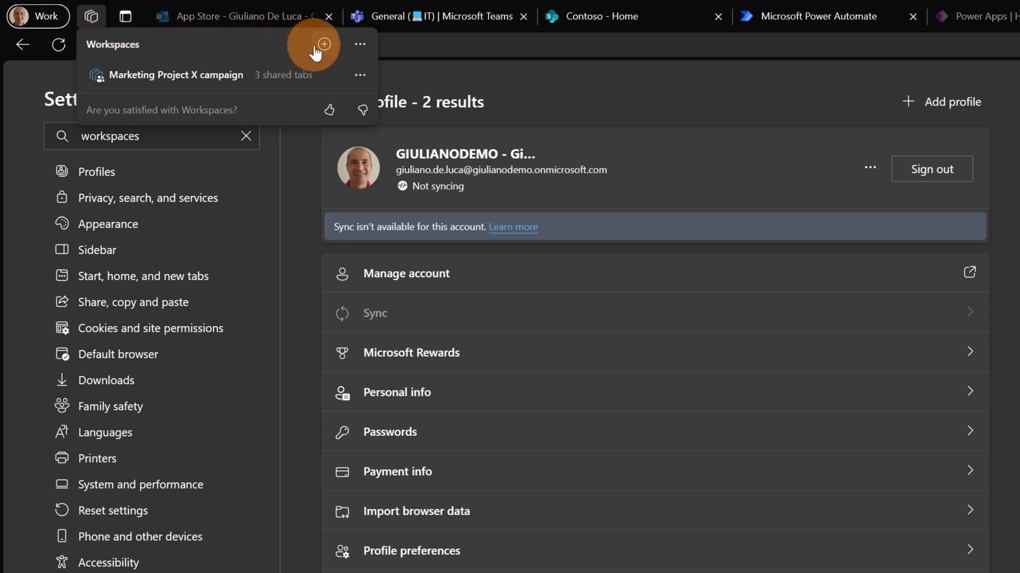
{"action": "mouse_move", "coordinate": [324, 46]}
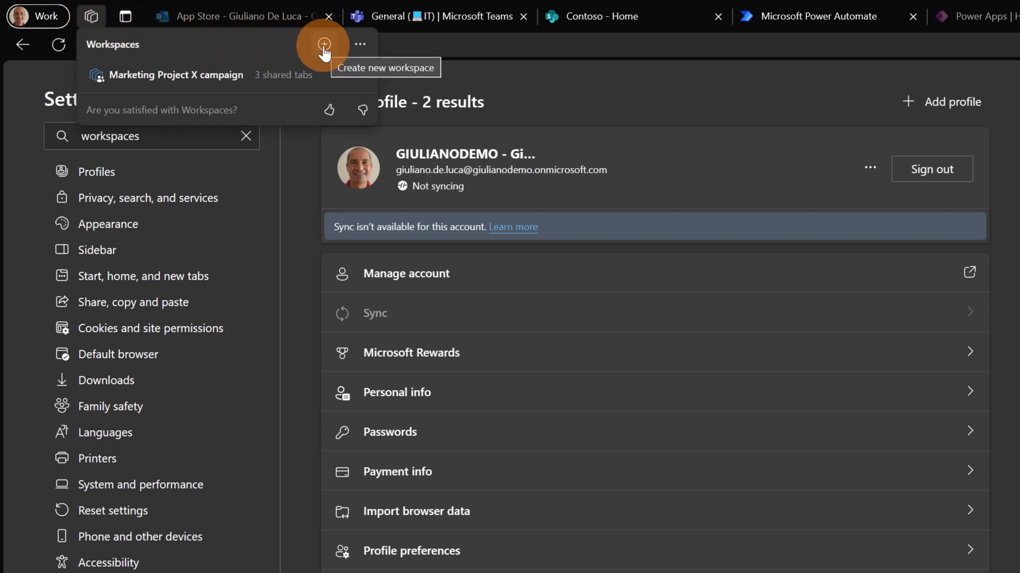
{"action": "left_click", "coordinate": [324, 44]}
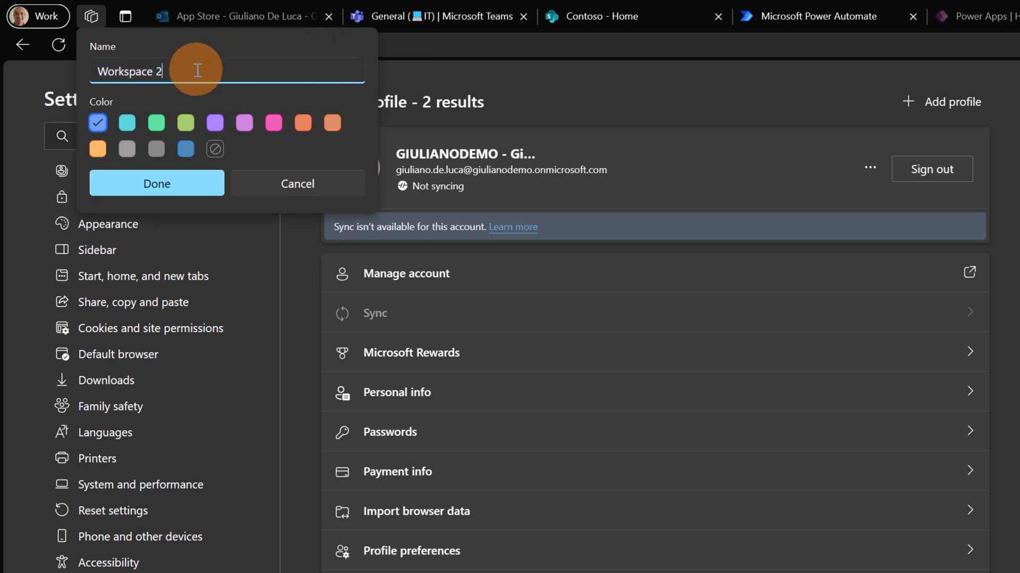
{"action": "type", "text": "Solar Panel X - Marketing Campaign"}
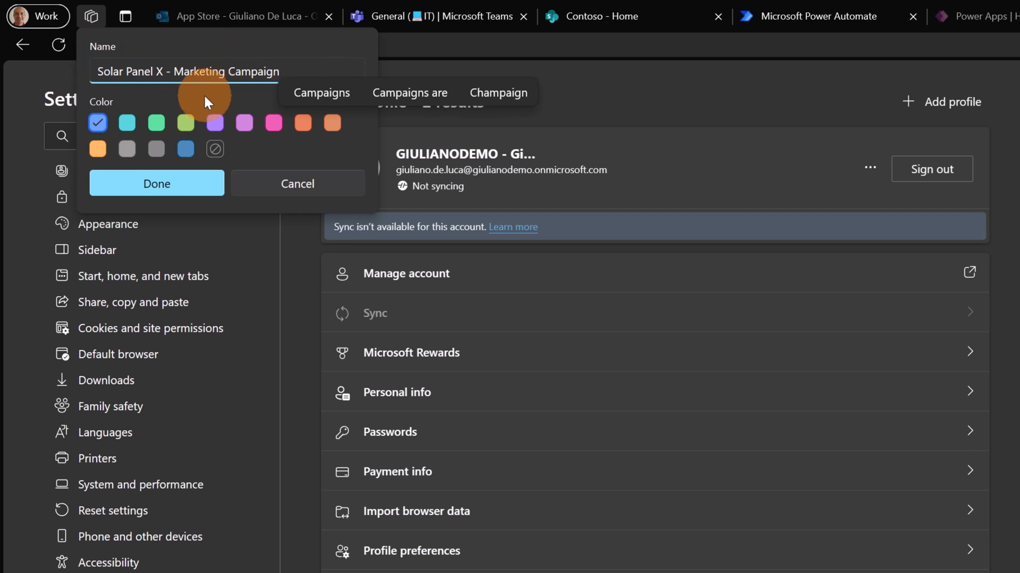
{"action": "mouse_move", "coordinate": [127, 122]}
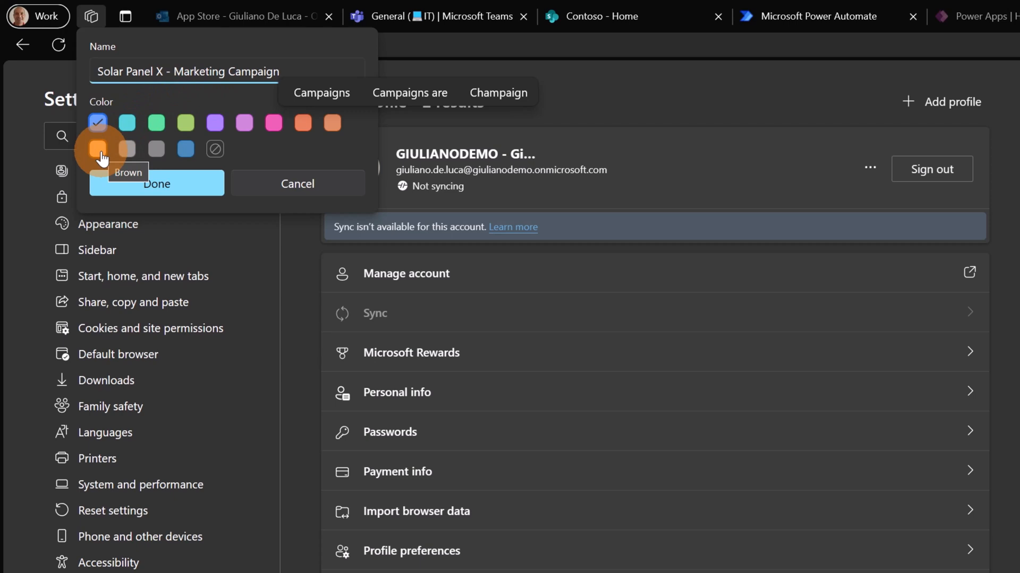
{"action": "left_click", "coordinate": [98, 149]}
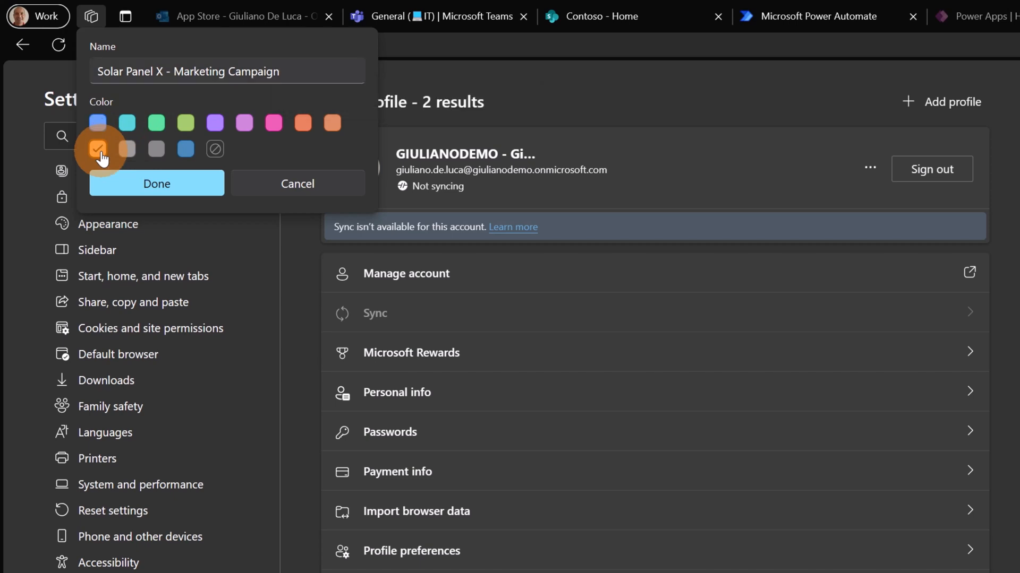
{"action": "mouse_move", "coordinate": [108, 165]}
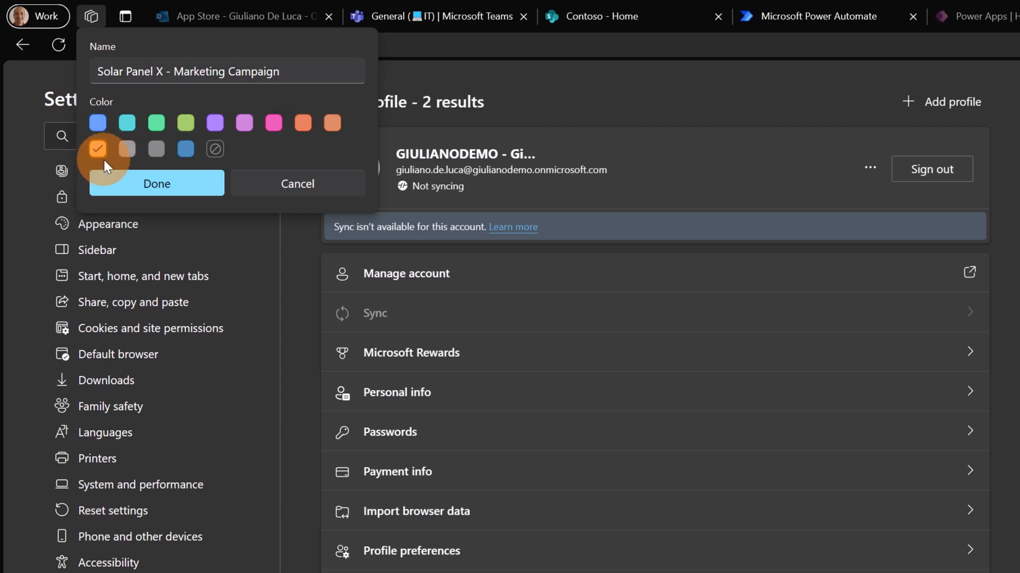
{"action": "left_click", "coordinate": [156, 184]}
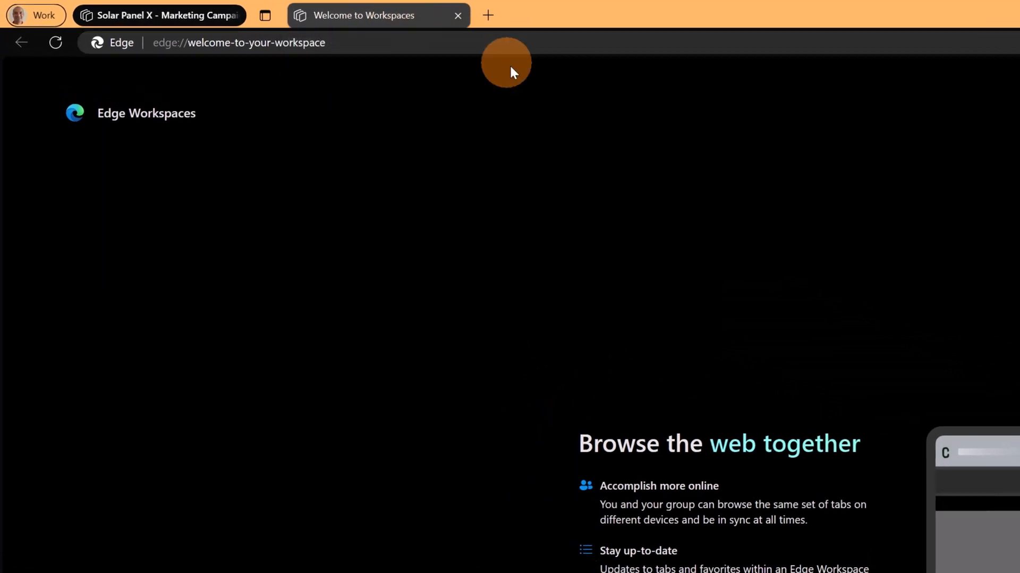
{"action": "mouse_move", "coordinate": [947, 342]}
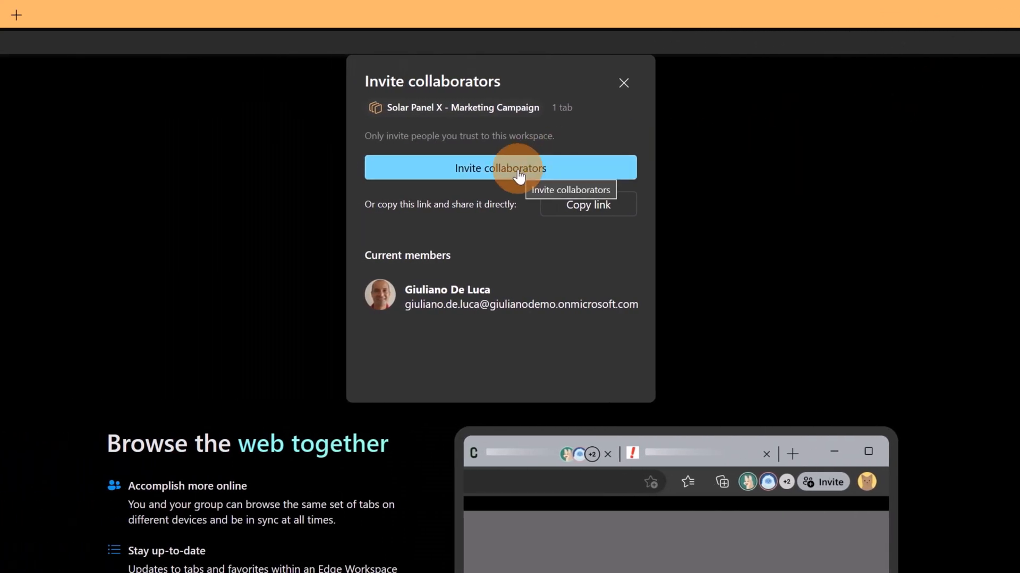
Step: Review the Invite collaborators share options (Outlook, Gmail, Windows share), then close them
{"action": "left_click", "coordinate": [499, 168]}
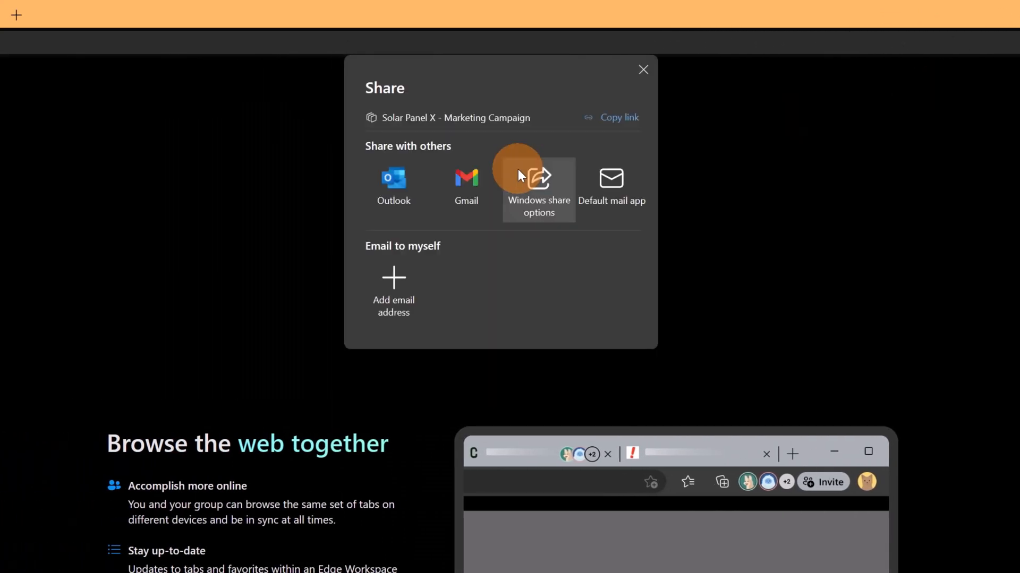
{"action": "mouse_move", "coordinate": [515, 166]}
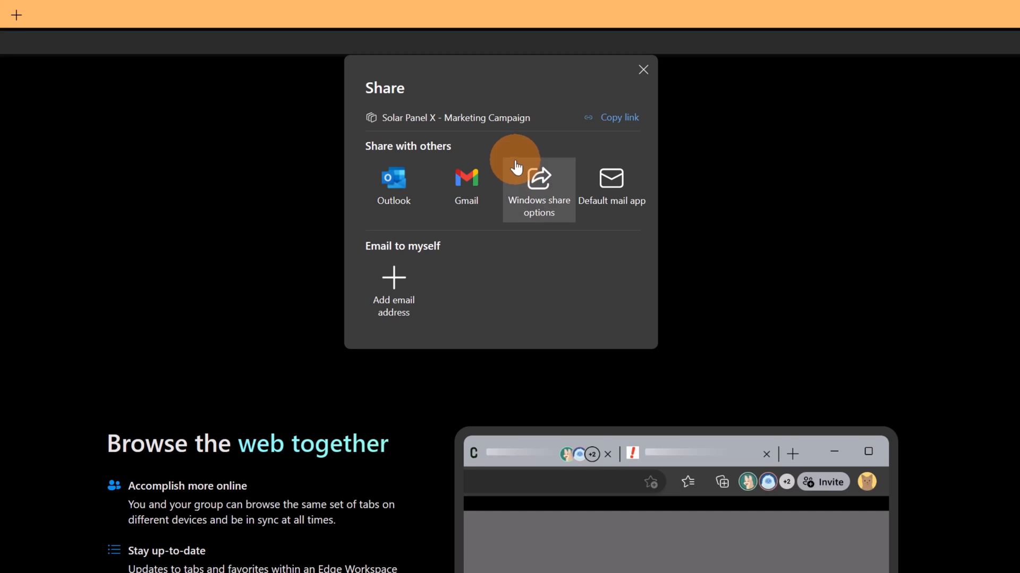
{"action": "mouse_move", "coordinate": [466, 182]}
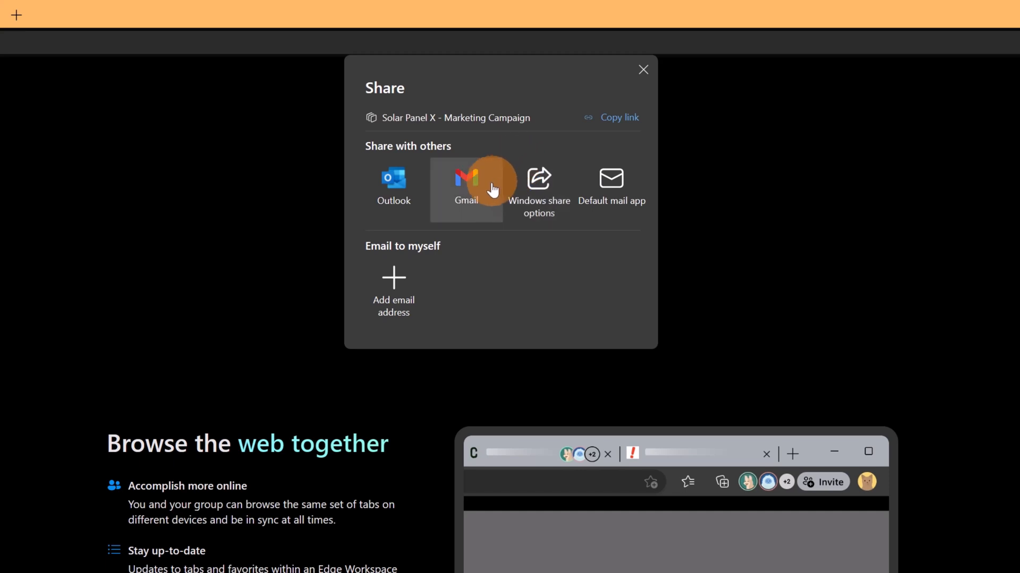
{"action": "mouse_move", "coordinate": [506, 228]}
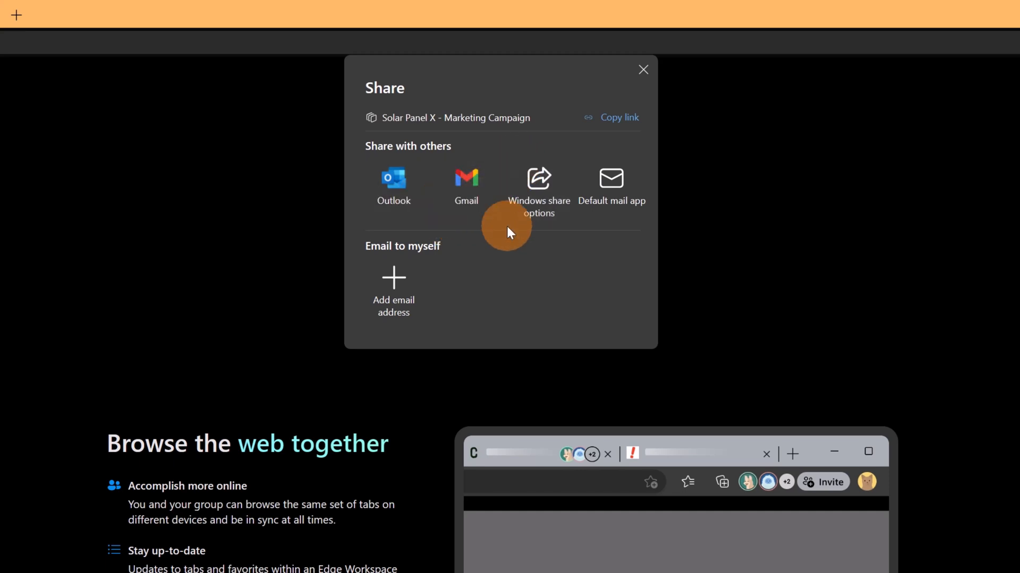
{"action": "mouse_move", "coordinate": [496, 253]}
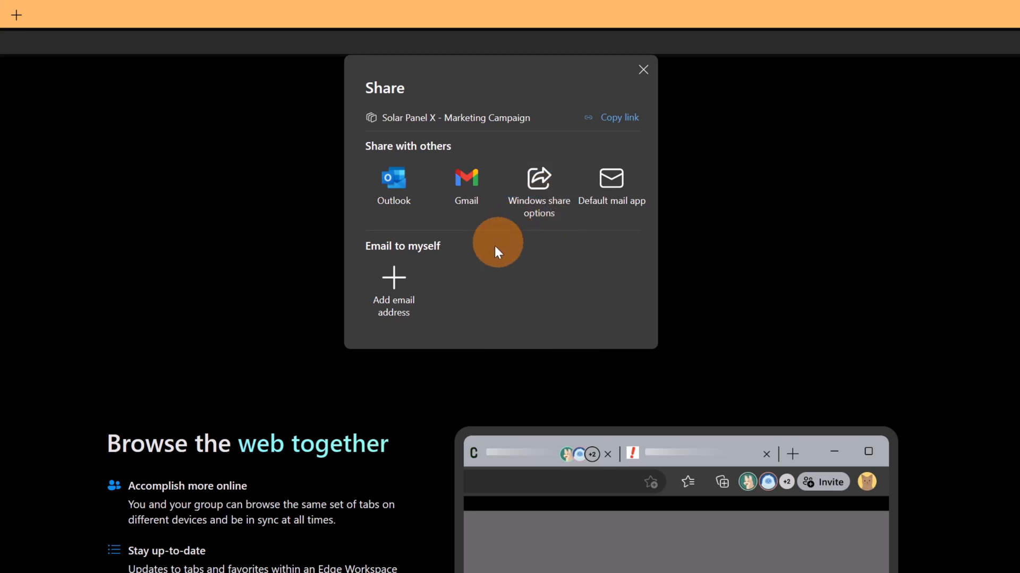
{"action": "mouse_move", "coordinate": [446, 299]}
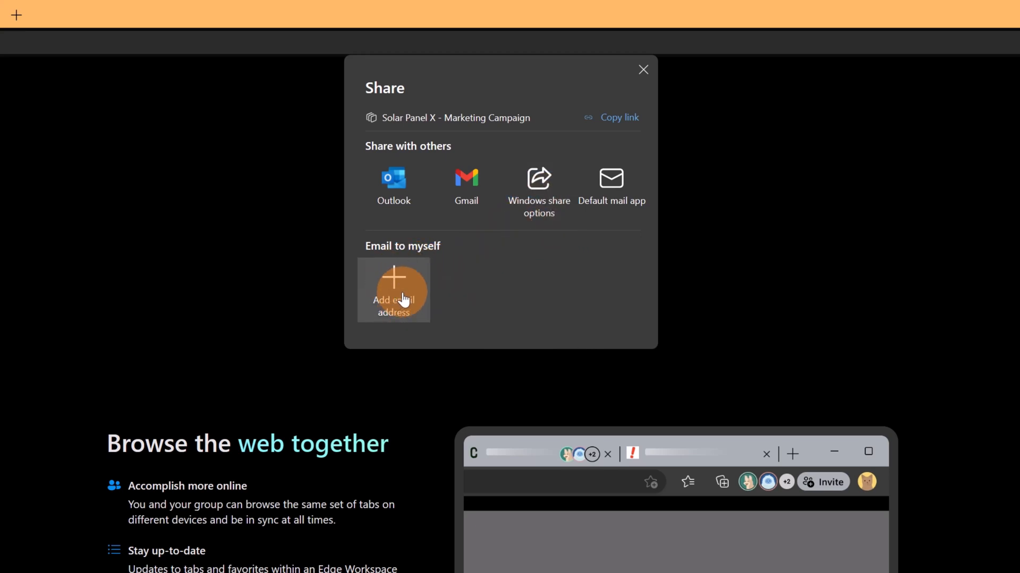
{"action": "mouse_move", "coordinate": [619, 117]}
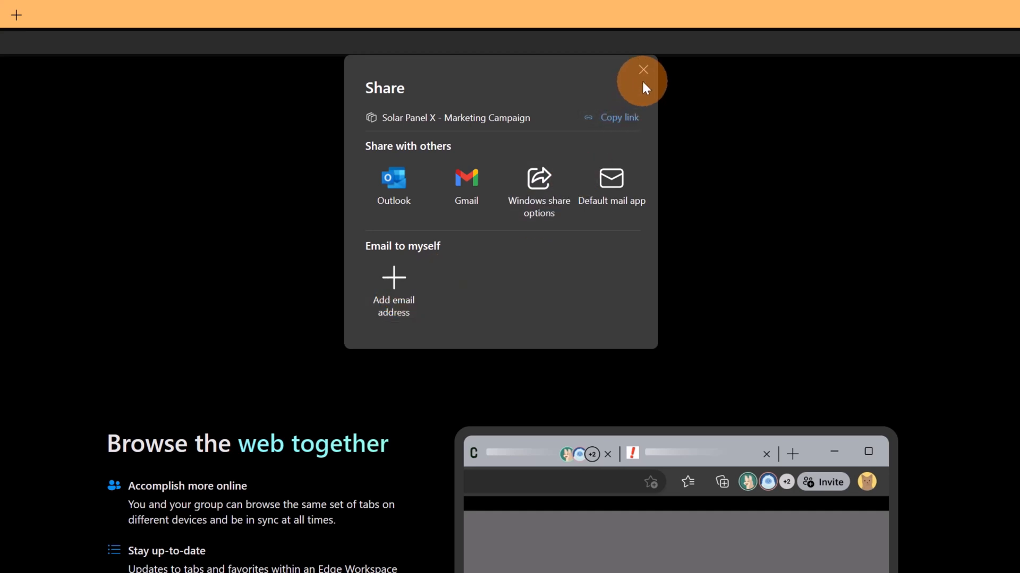
{"action": "left_click", "coordinate": [643, 70]}
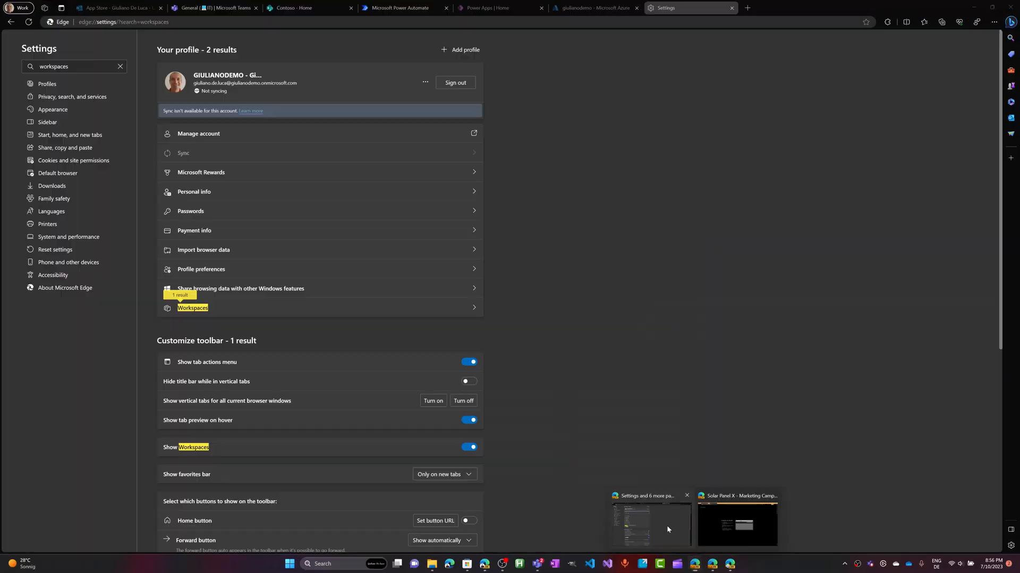
Step: Return to the original window and share the aka.ms/edgeworkspaces/join link in the Teams chat
{"action": "left_click", "coordinate": [215, 7]}
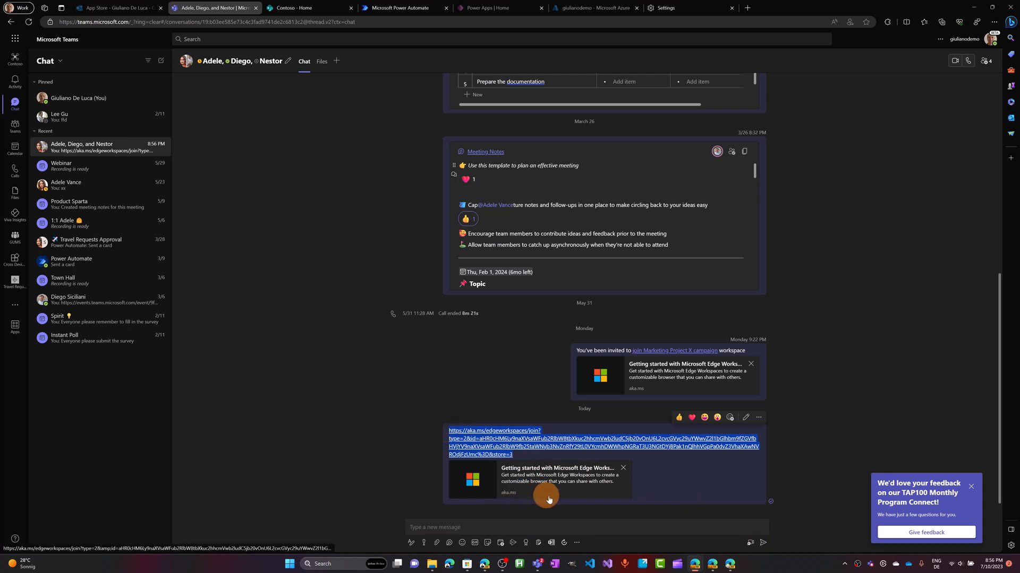
{"action": "left_click", "coordinate": [214, 8]}
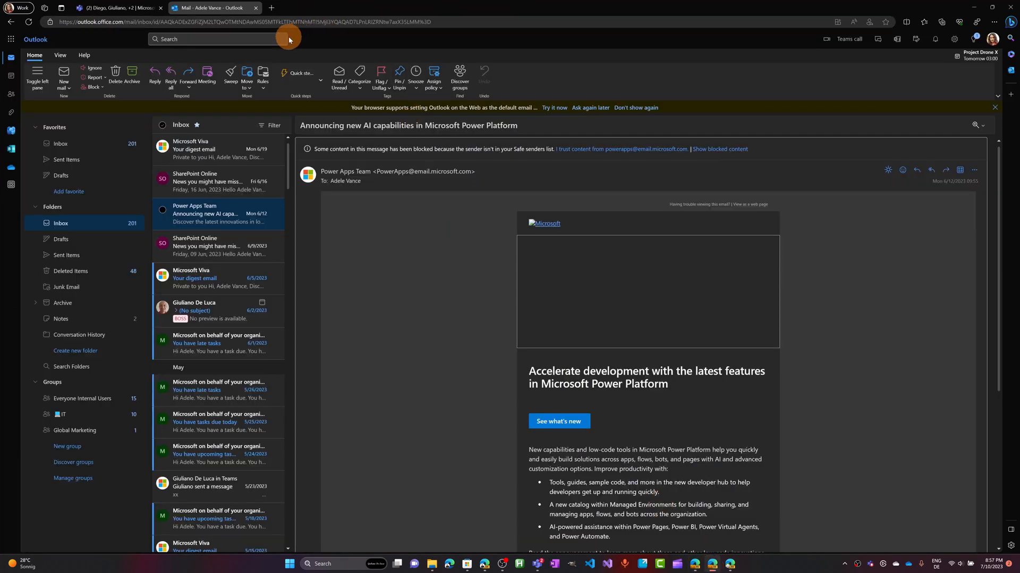
Step: As a second user, view the shared Welcome to Workspaces tab and refresh it
{"action": "left_click", "coordinate": [993, 38]}
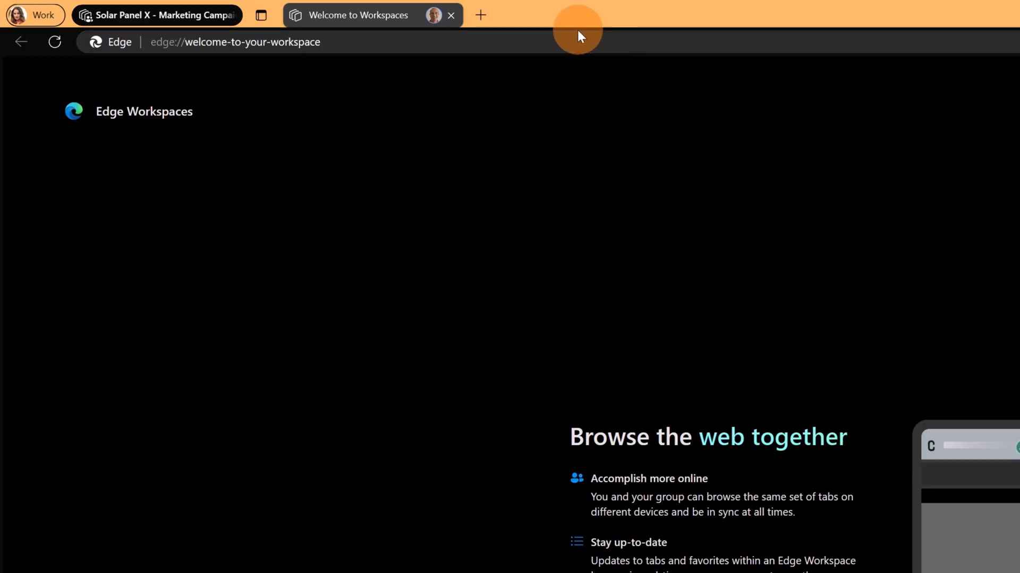
{"action": "mouse_move", "coordinate": [359, 69]}
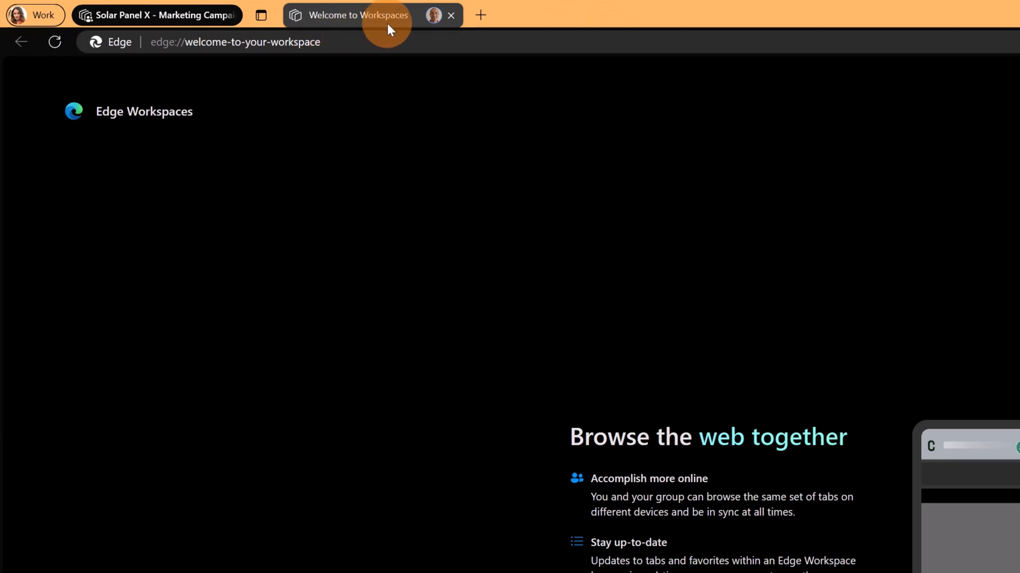
{"action": "left_click", "coordinate": [156, 15]}
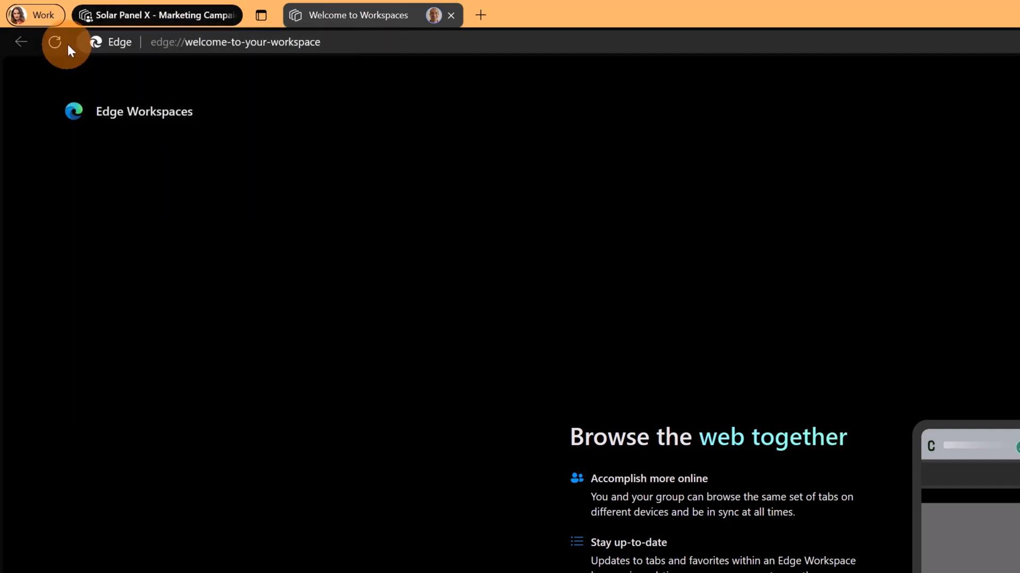
{"action": "left_click", "coordinate": [156, 14]}
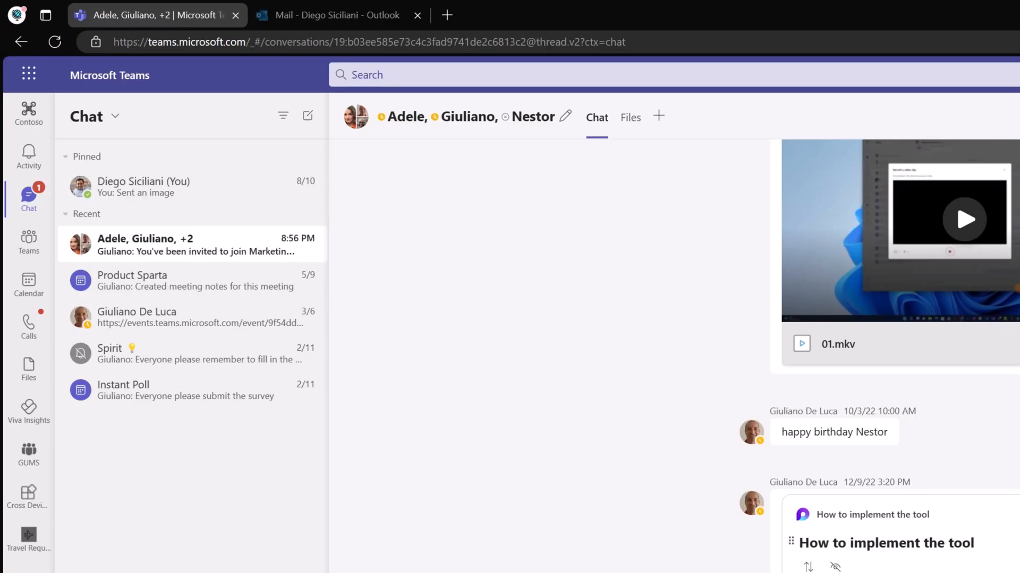
{"action": "mouse_move", "coordinate": [446, 14]}
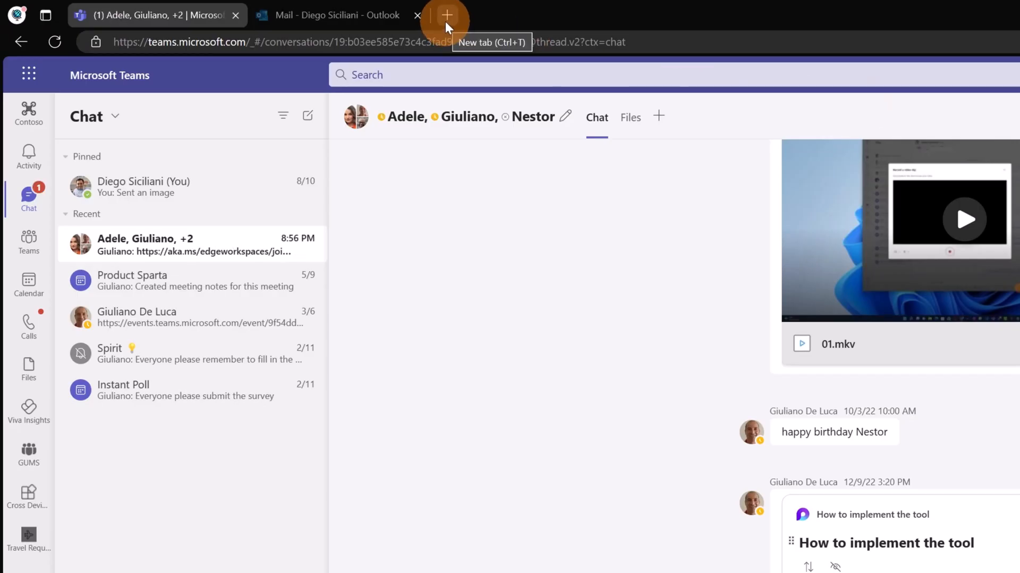
Step: Open a new tab and follow the Teams chat's Edge Workspaces join link
{"action": "left_click", "coordinate": [447, 14]}
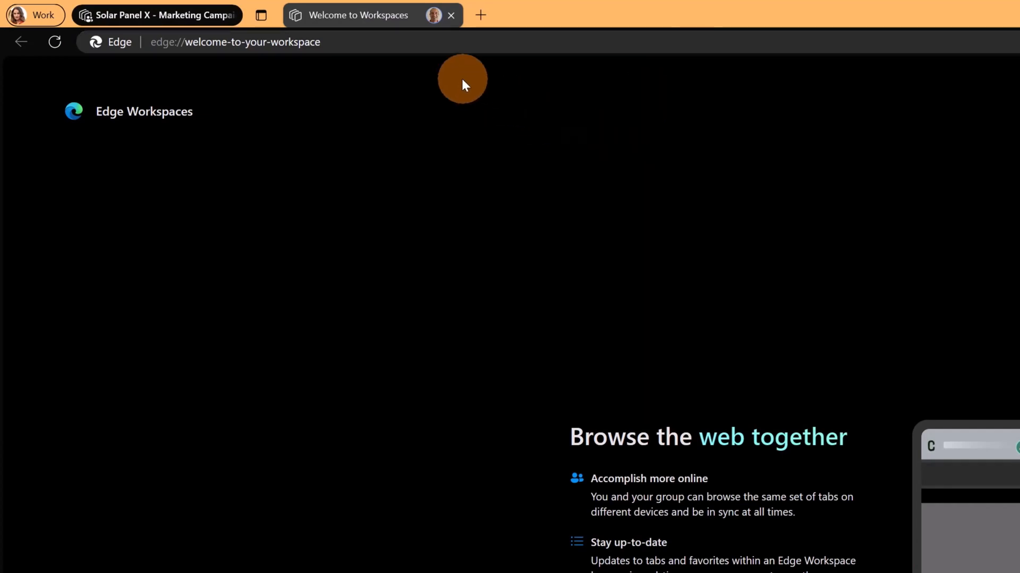
{"action": "mouse_move", "coordinate": [463, 84]}
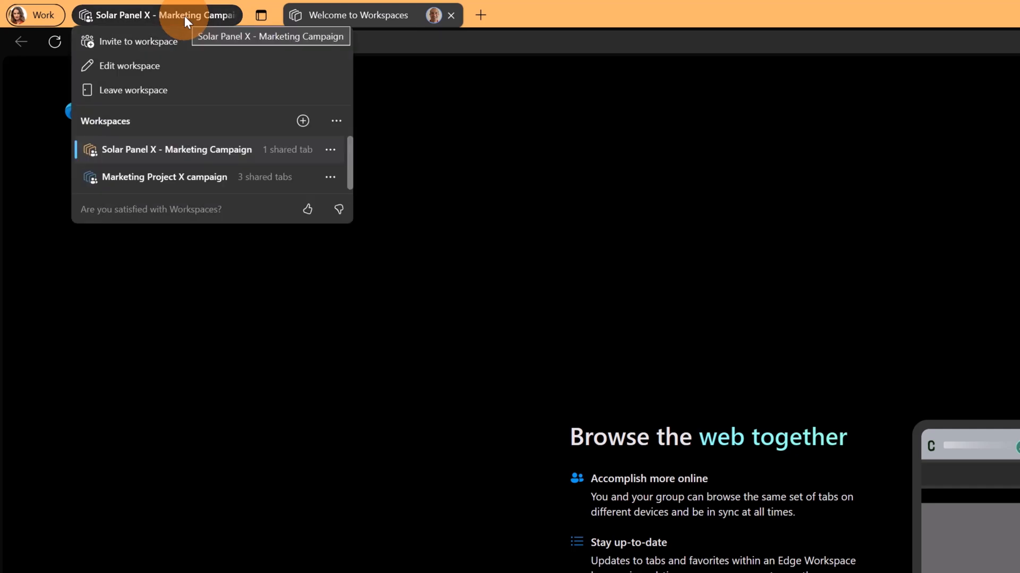
{"action": "mouse_move", "coordinate": [145, 21]}
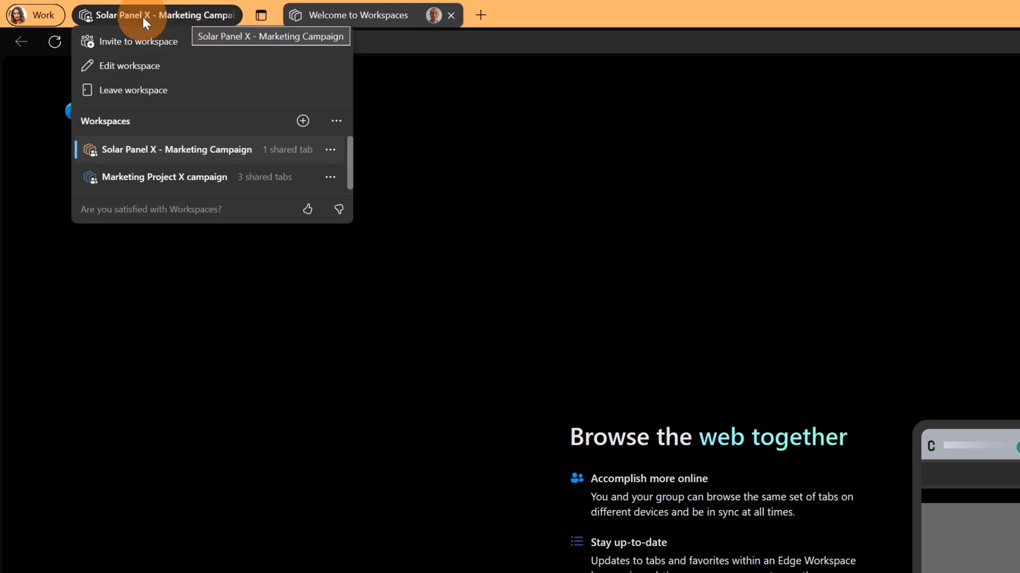
{"action": "mouse_move", "coordinate": [132, 65]}
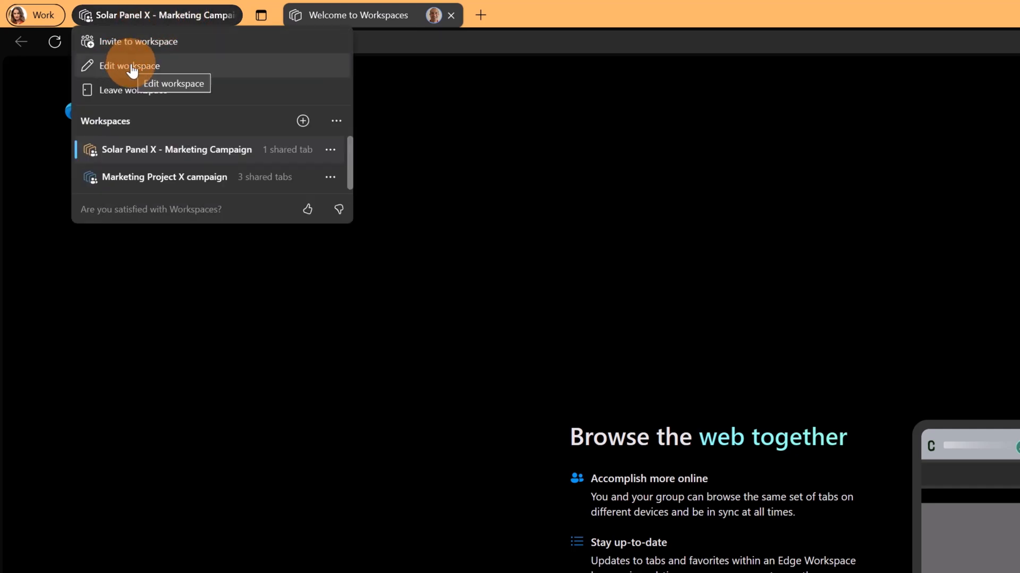
{"action": "mouse_move", "coordinate": [156, 41]}
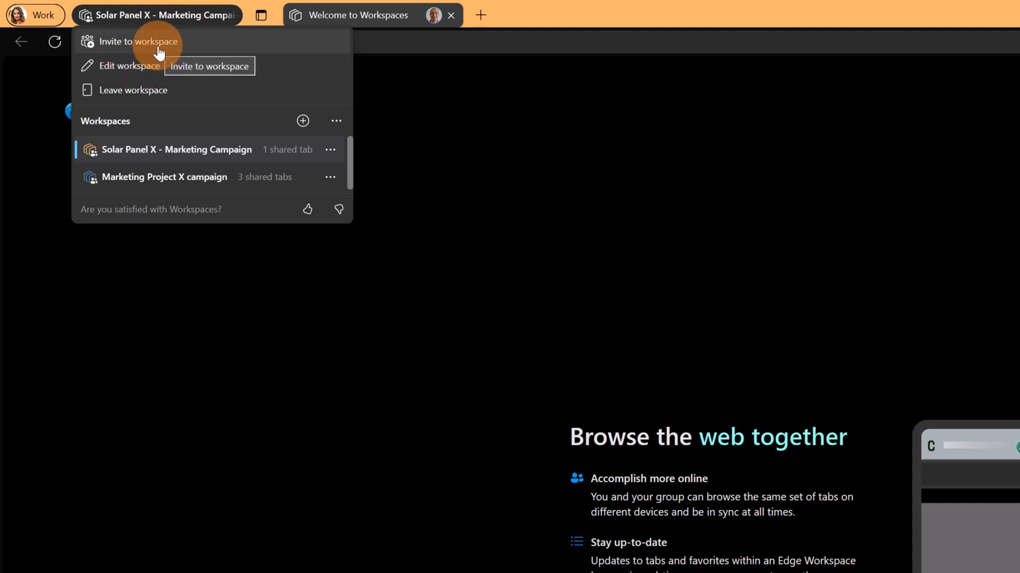
{"action": "mouse_move", "coordinate": [143, 90]}
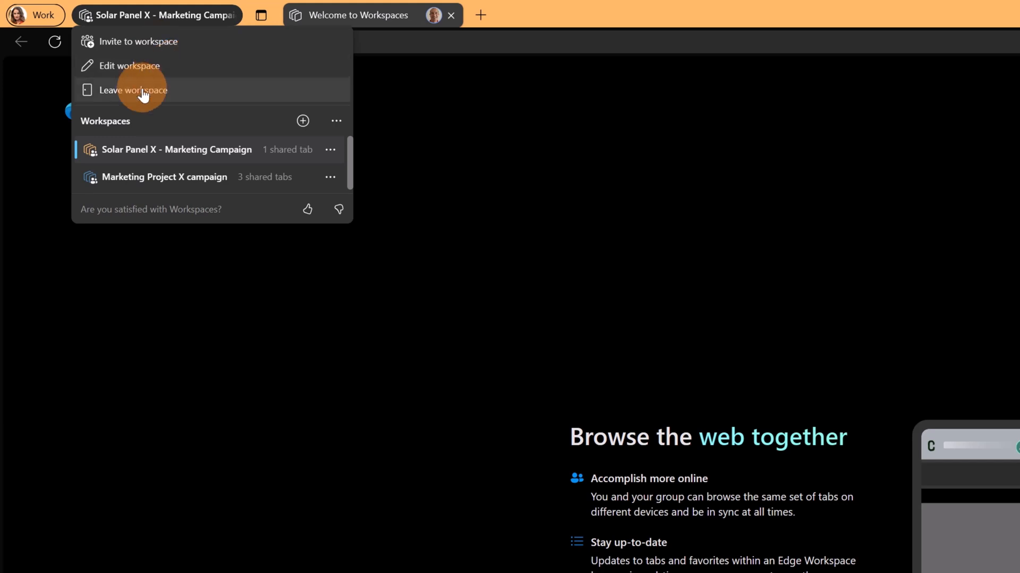
{"action": "mouse_move", "coordinate": [218, 120]}
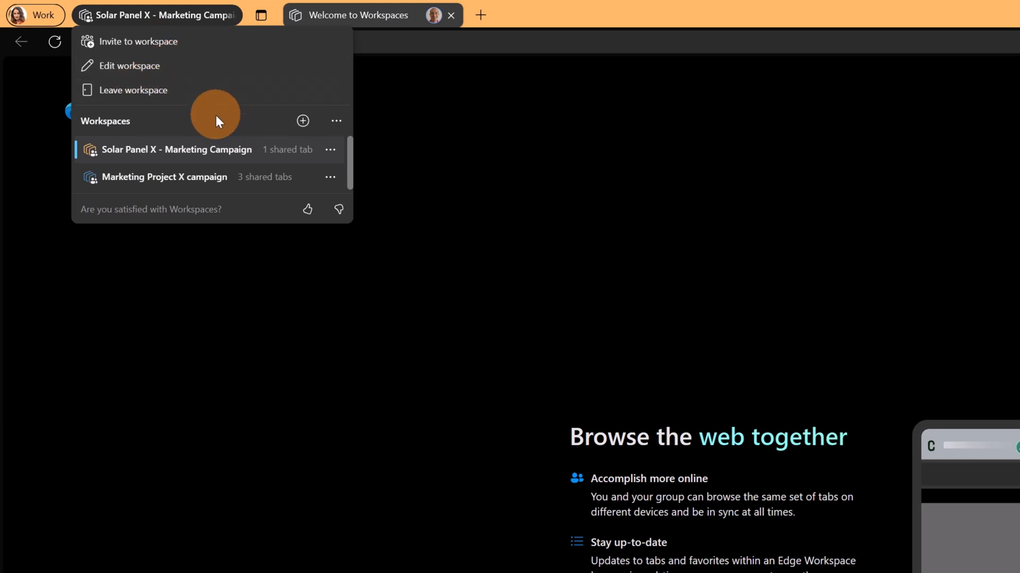
Step: Show more options in the Workspaces menu listing Solar Panel X - Marketing Campaign
{"action": "left_click", "coordinate": [335, 121]}
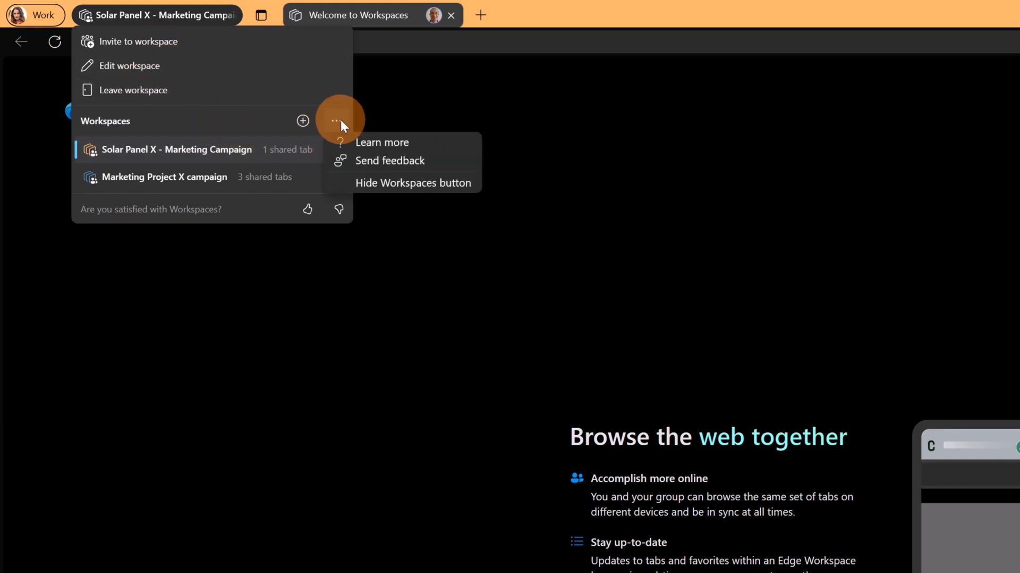
{"action": "mouse_move", "coordinate": [367, 160]}
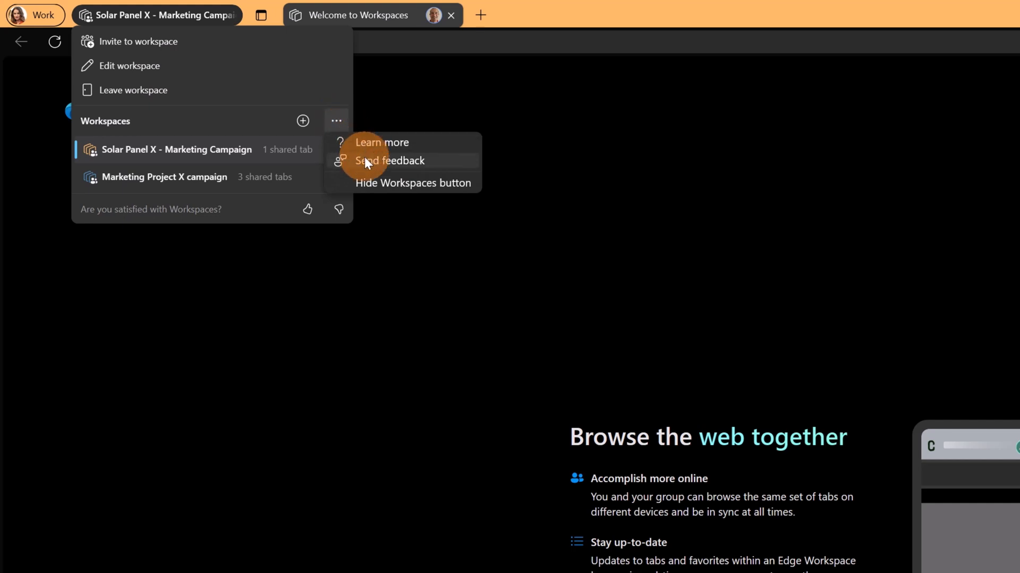
{"action": "mouse_move", "coordinate": [234, 127]}
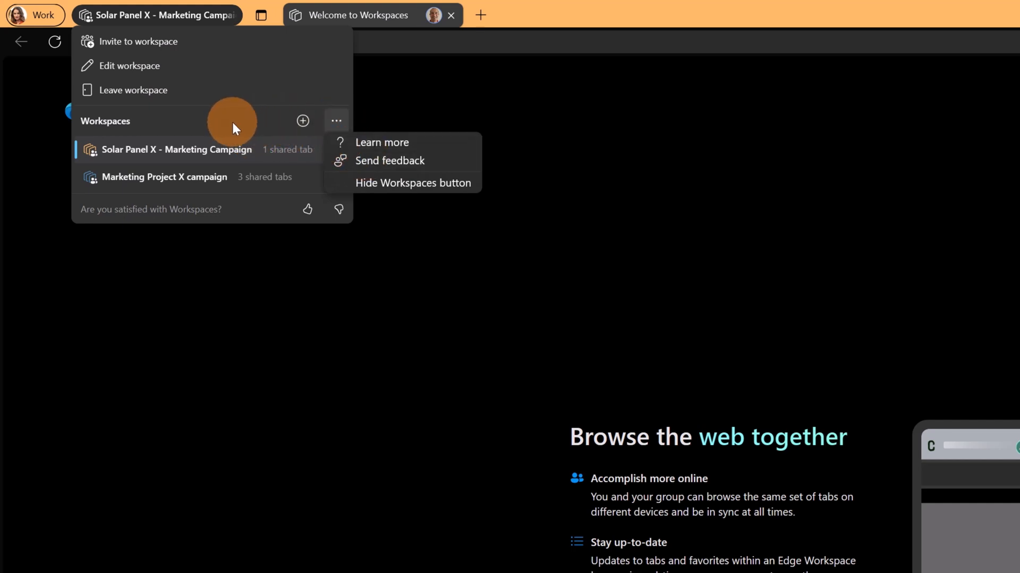
{"action": "mouse_move", "coordinate": [301, 121]}
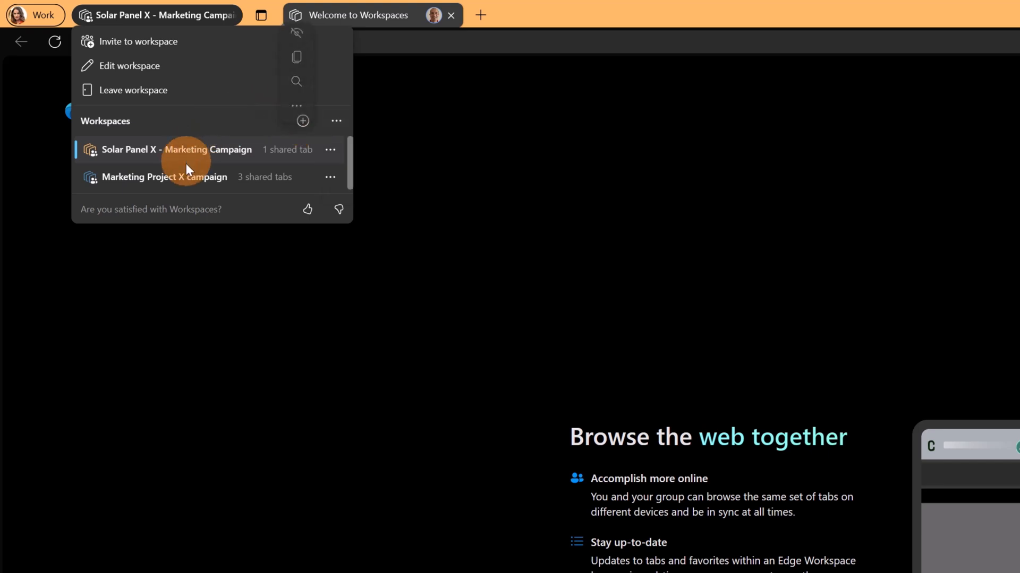
{"action": "mouse_move", "coordinate": [189, 186]}
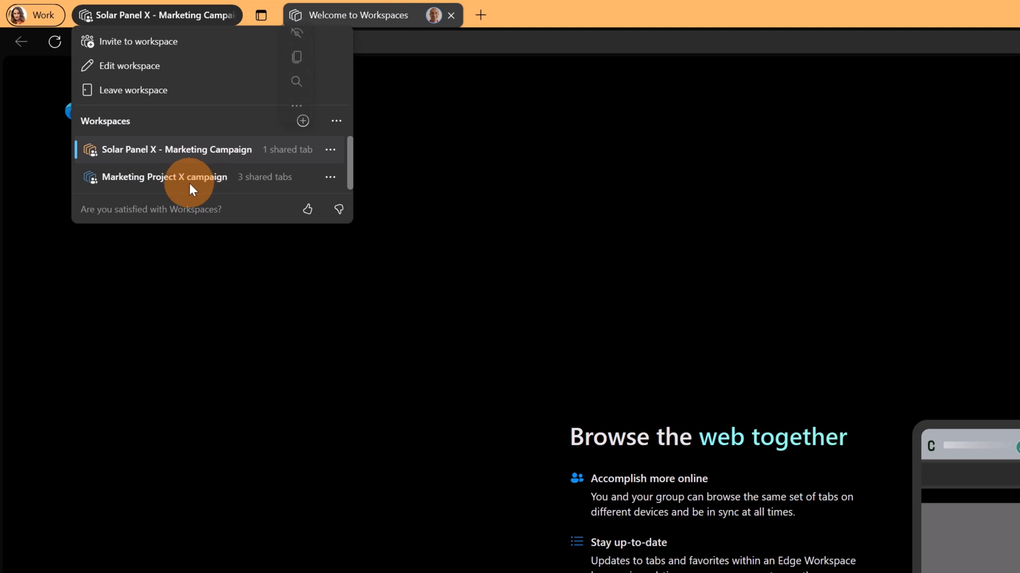
{"action": "mouse_move", "coordinate": [154, 192]}
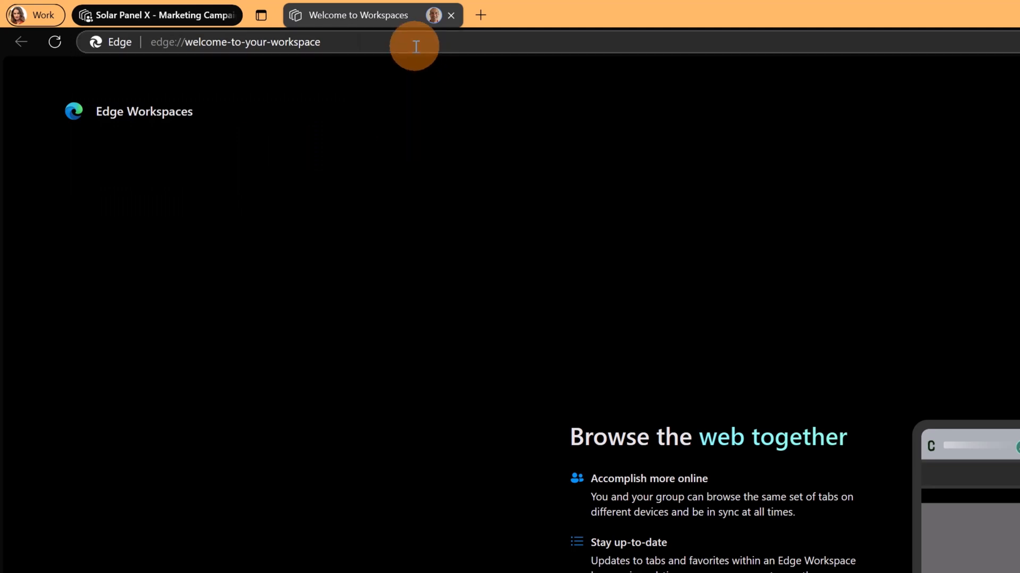
Step: Search marketing campaign basics, open the Top 10 Marketing Tools result, and close the Bing tab
{"action": "left_click", "coordinate": [234, 42]}
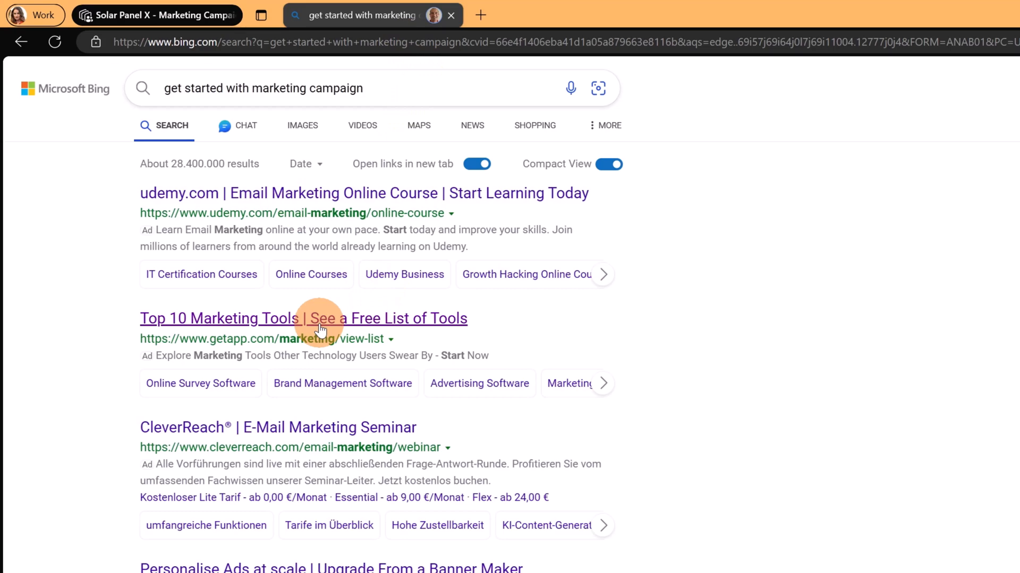
{"action": "left_click", "coordinate": [303, 318]}
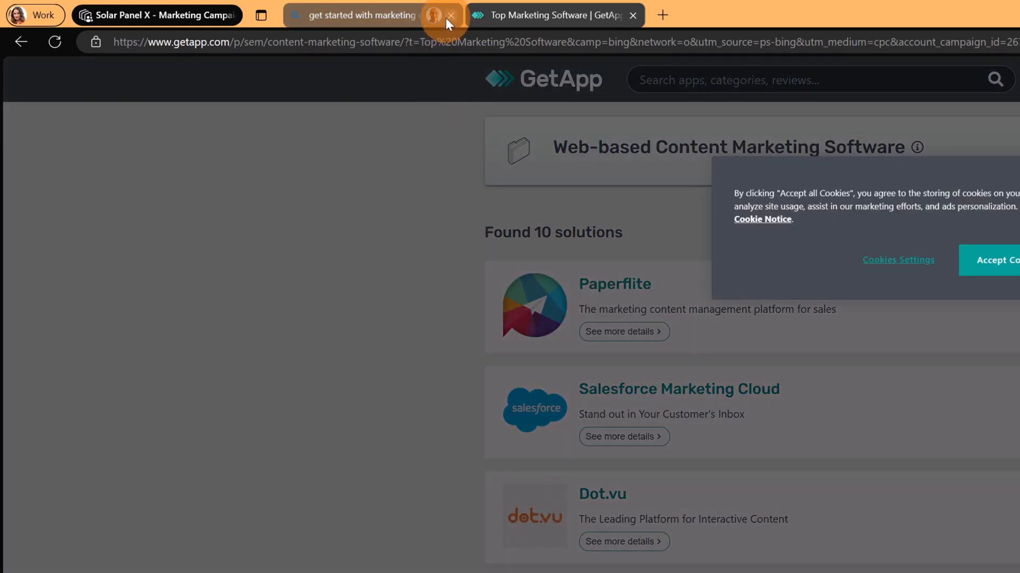
{"action": "left_click", "coordinate": [451, 15]}
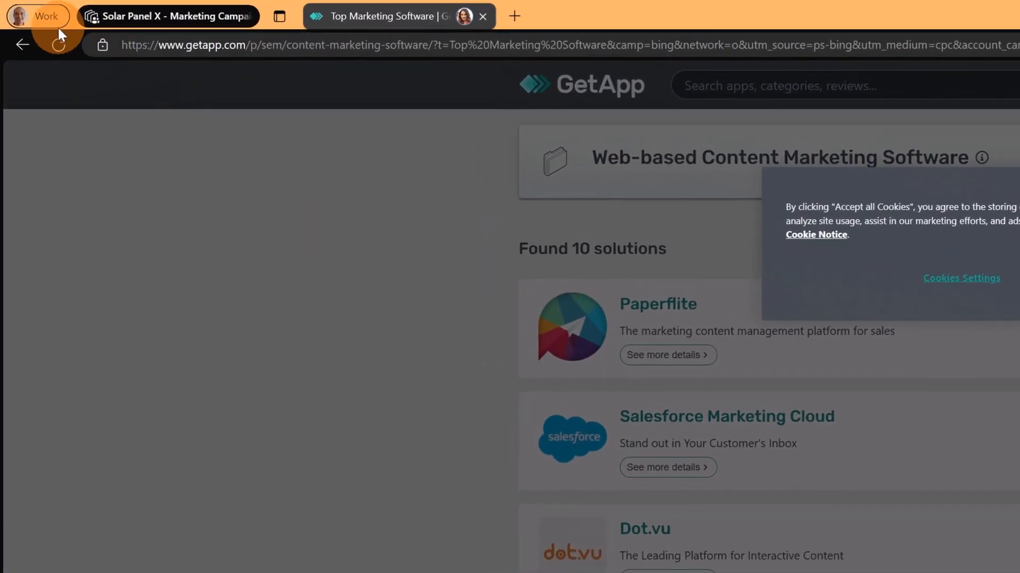
{"action": "mouse_move", "coordinate": [200, 267]}
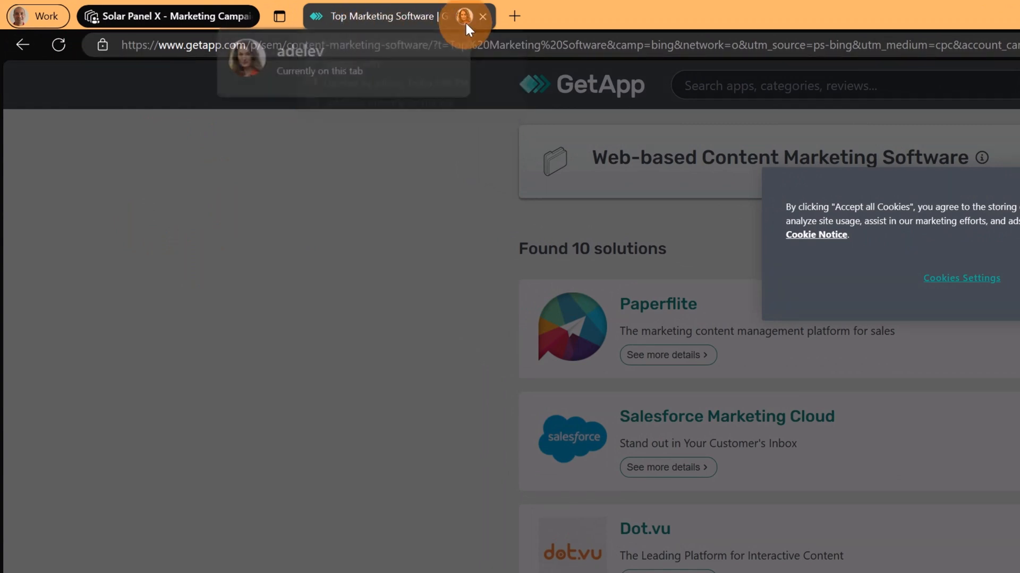
{"action": "mouse_move", "coordinate": [714, 267]}
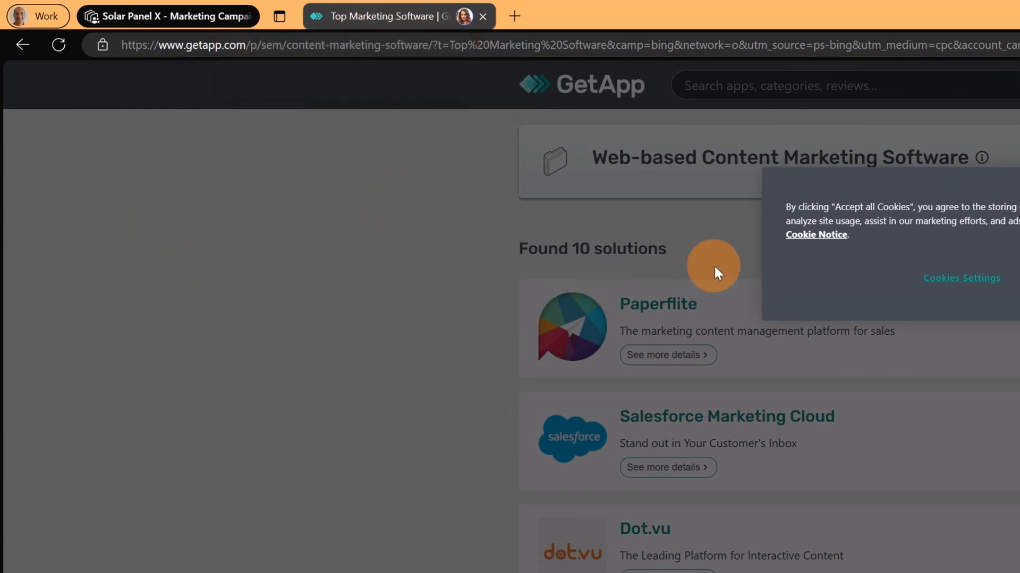
{"action": "mouse_move", "coordinate": [345, 34]}
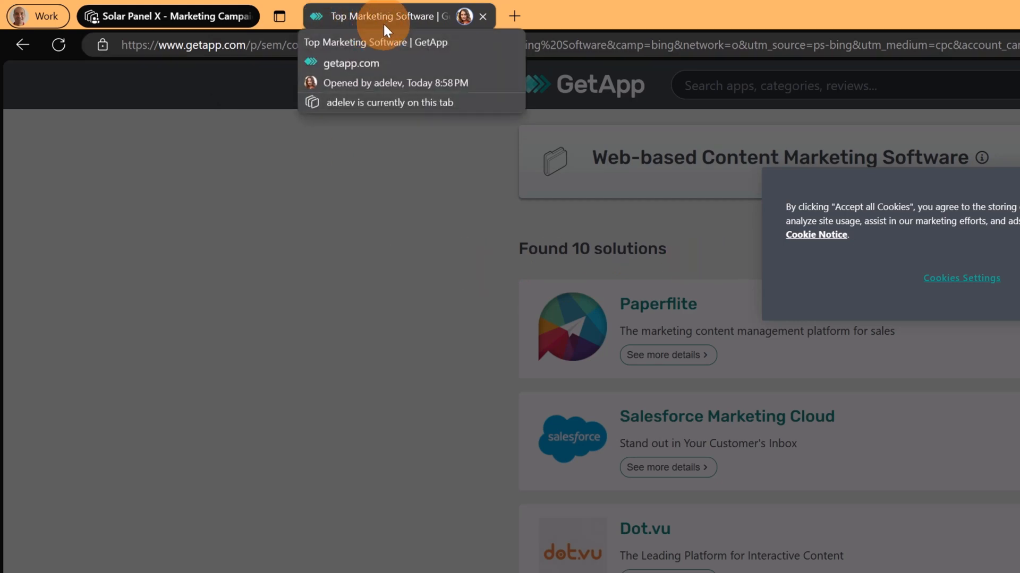
{"action": "mouse_move", "coordinate": [434, 29]}
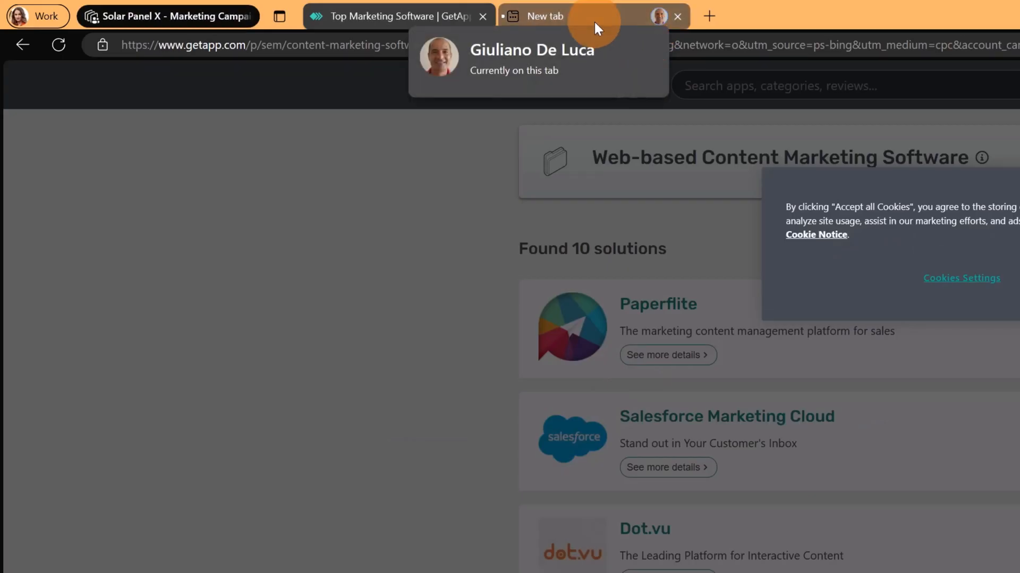
Step: Search campaign launch best practices and open HubSpot's 'The Ultimate Guide to Marketing Campaigns'
{"action": "left_click", "coordinate": [573, 17]}
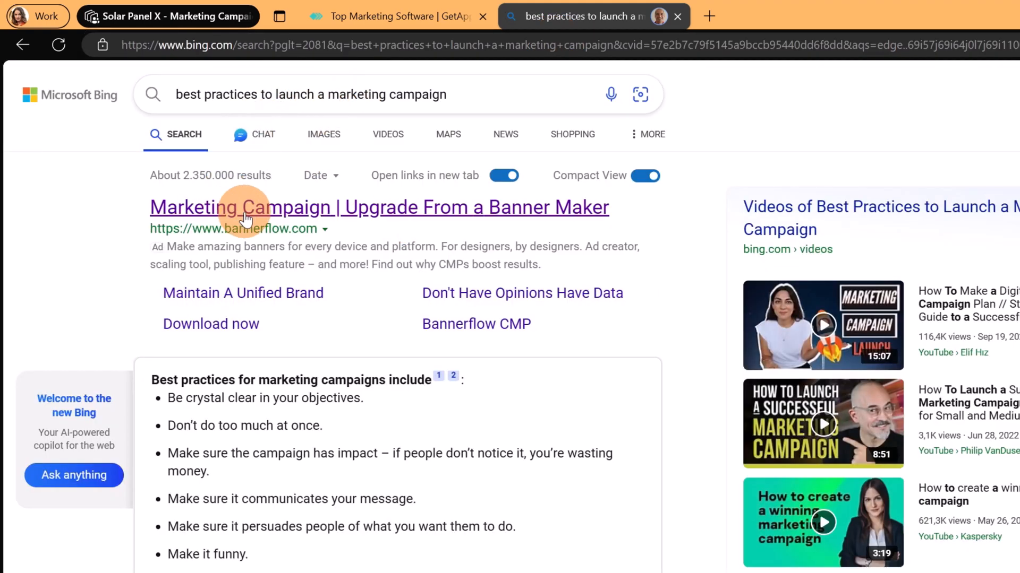
{"action": "scroll", "scroll_direction": "down", "scroll_amount": 3}
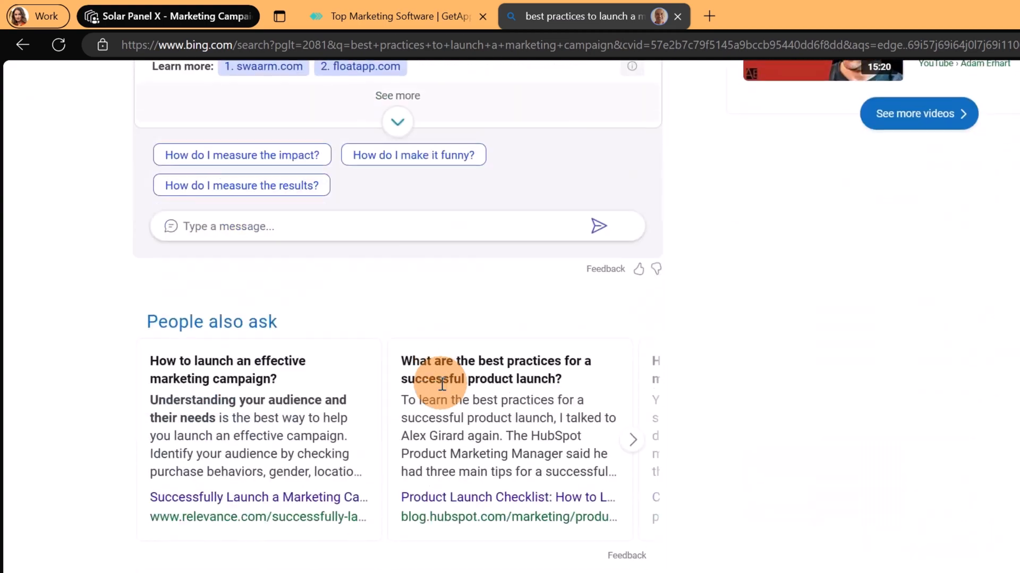
{"action": "scroll", "scroll_direction": "down", "scroll_amount": 3}
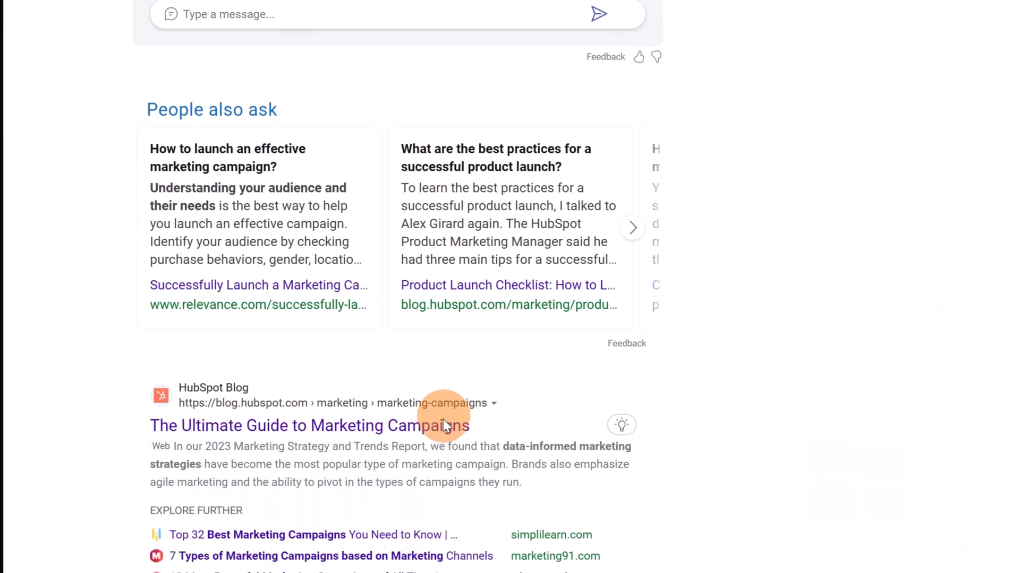
{"action": "left_click", "coordinate": [308, 425]}
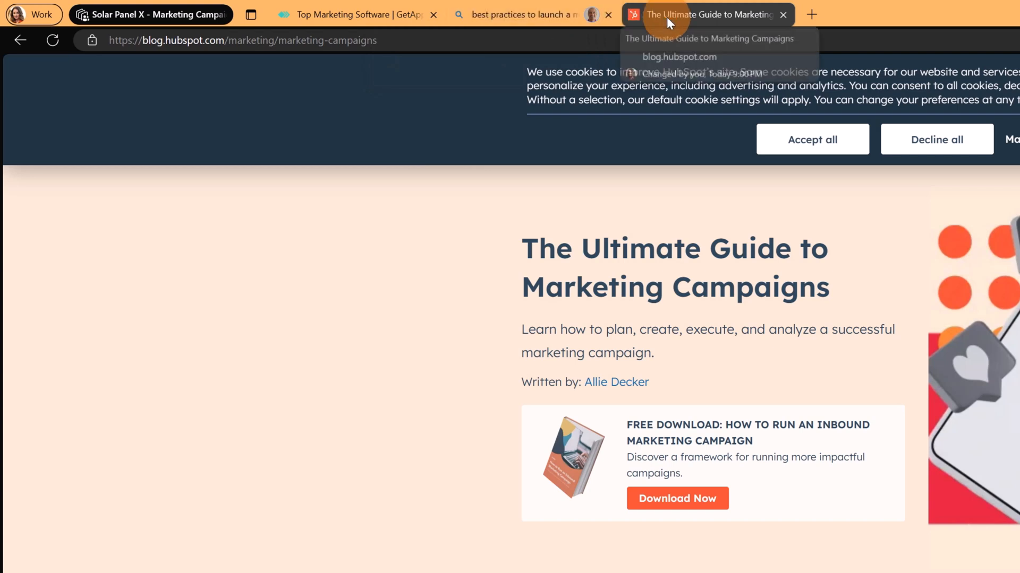
{"action": "mouse_move", "coordinate": [520, 15]}
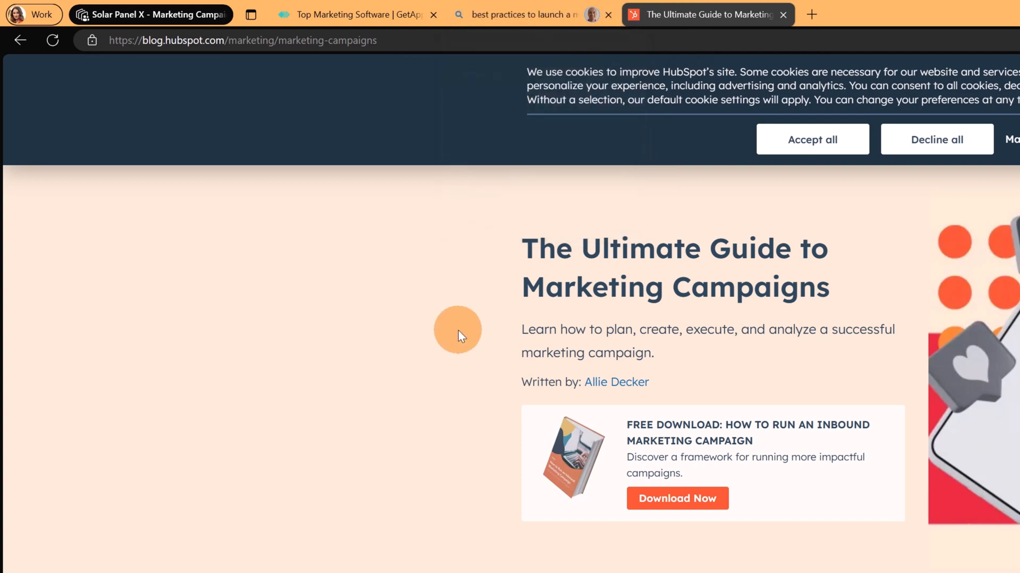
Step: Check the welcome tab's synced tabs and three joined members, then close the collaborators panel
{"action": "left_click", "coordinate": [37, 15]}
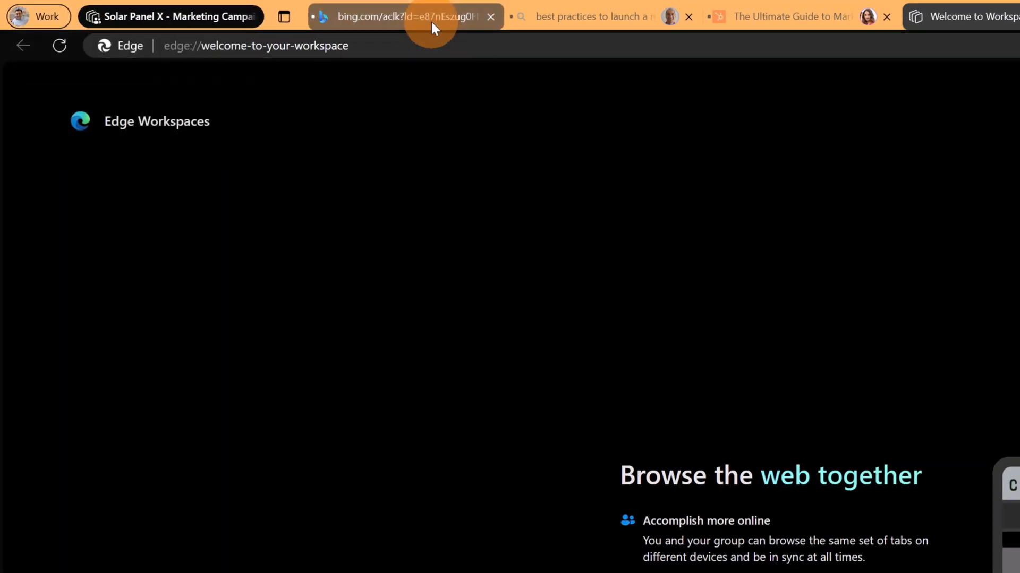
{"action": "mouse_move", "coordinate": [588, 16]}
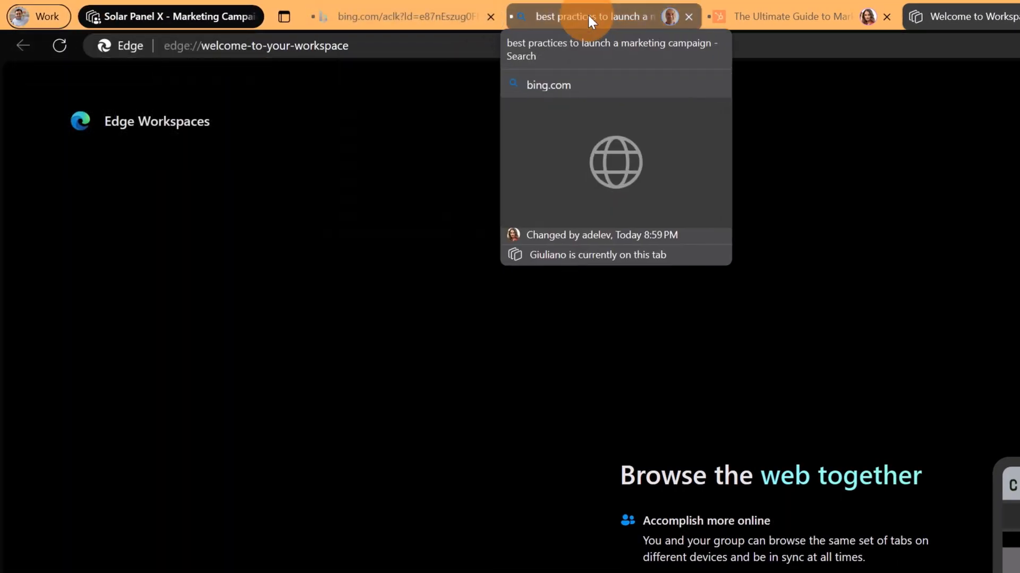
{"action": "mouse_move", "coordinate": [797, 17]}
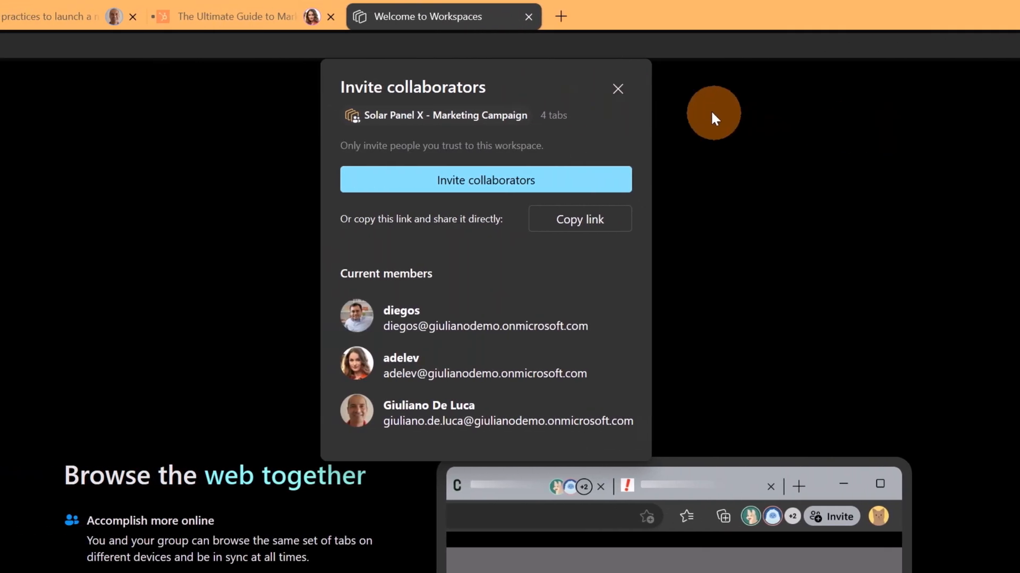
{"action": "left_click", "coordinate": [616, 89]}
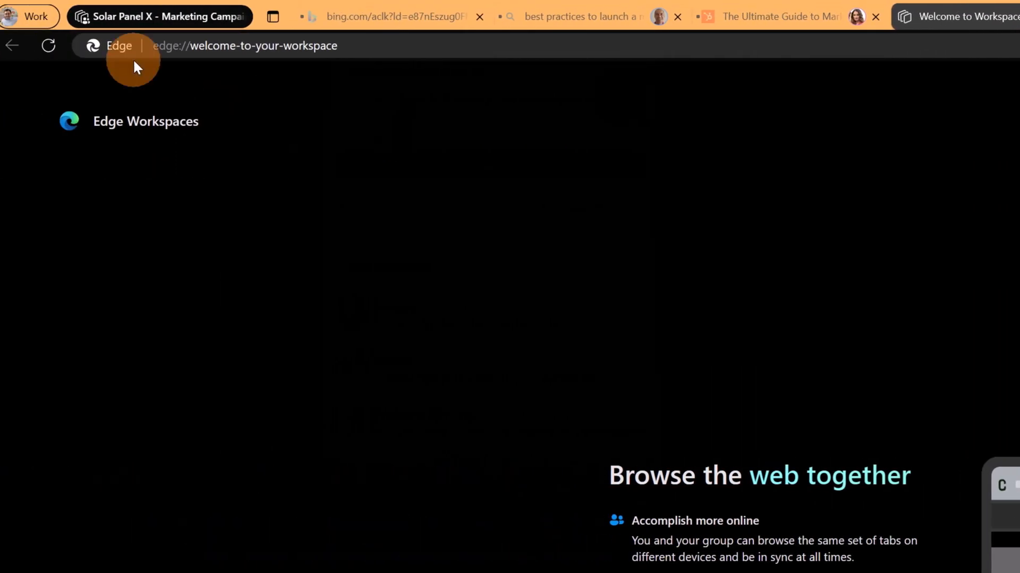
Step: Open the profile switcher from the Work profile button to reach another GIULIANODEMO profile
{"action": "left_click", "coordinate": [9, 16]}
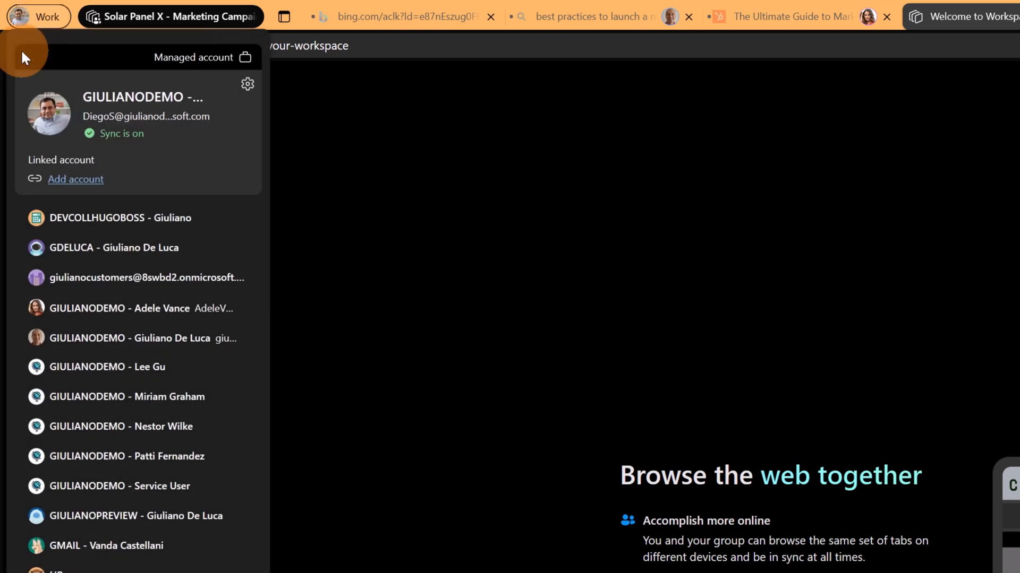
{"action": "mouse_move", "coordinate": [130, 427]}
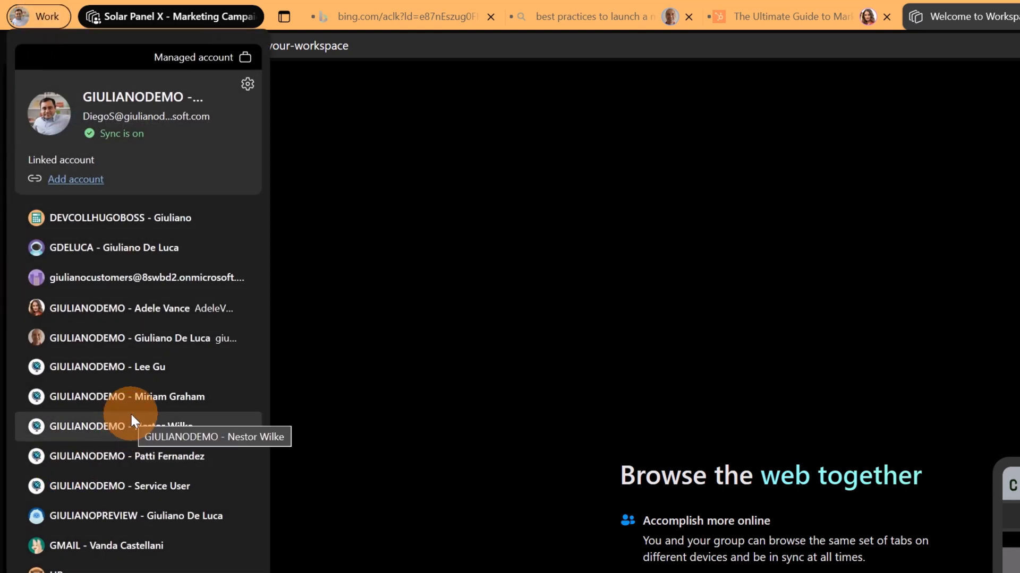
{"action": "mouse_move", "coordinate": [176, 468]}
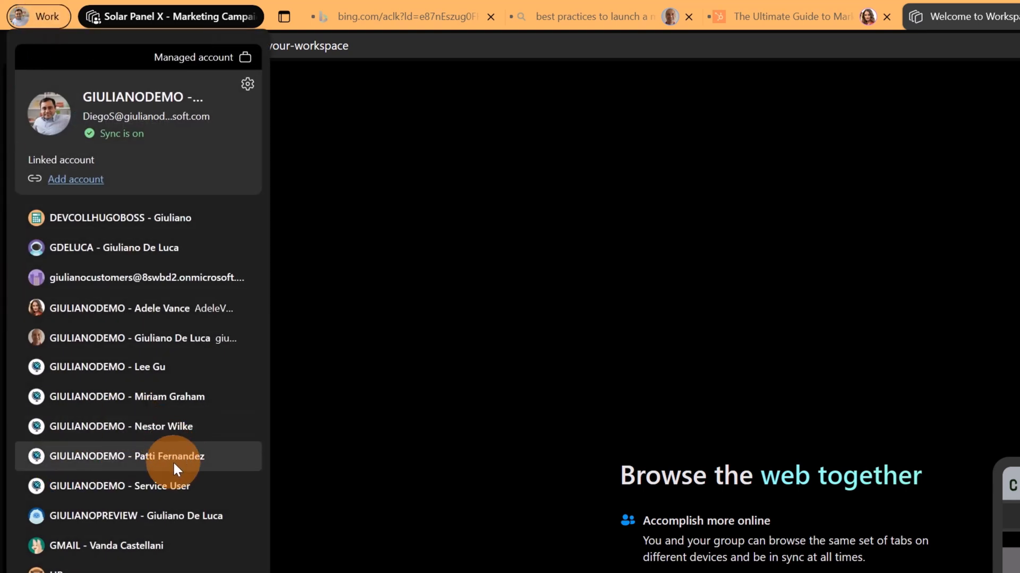
{"action": "mouse_move", "coordinate": [173, 436]}
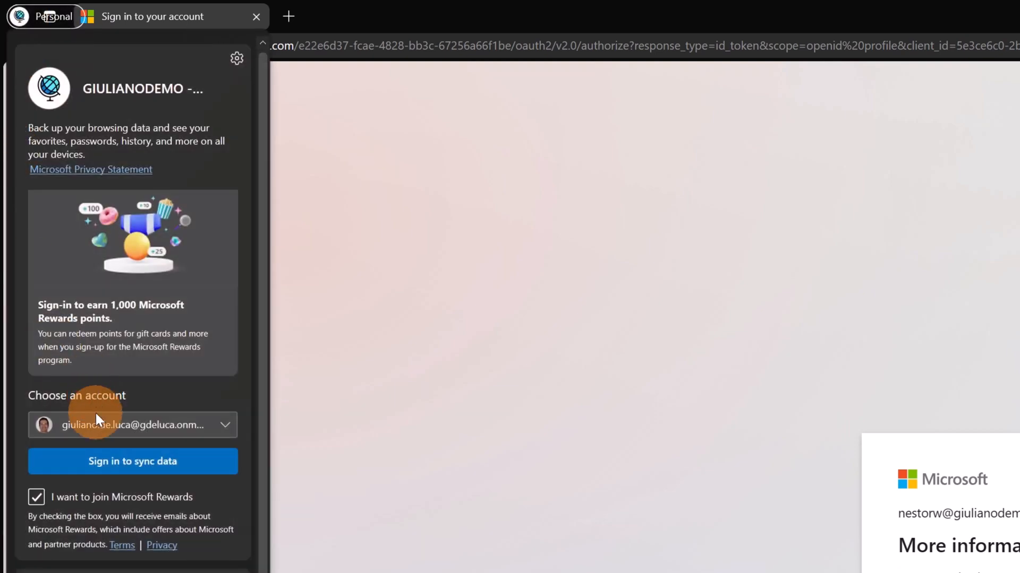
Step: Add a new account from the Choose an account list and finish its Authenticator setup
{"action": "left_click", "coordinate": [224, 424]}
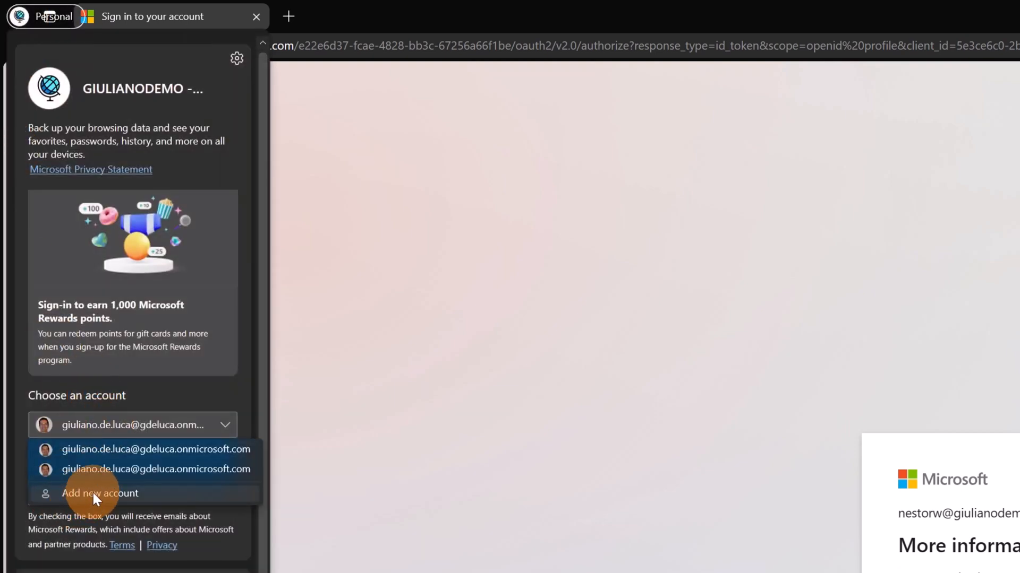
{"action": "left_click", "coordinate": [99, 492]}
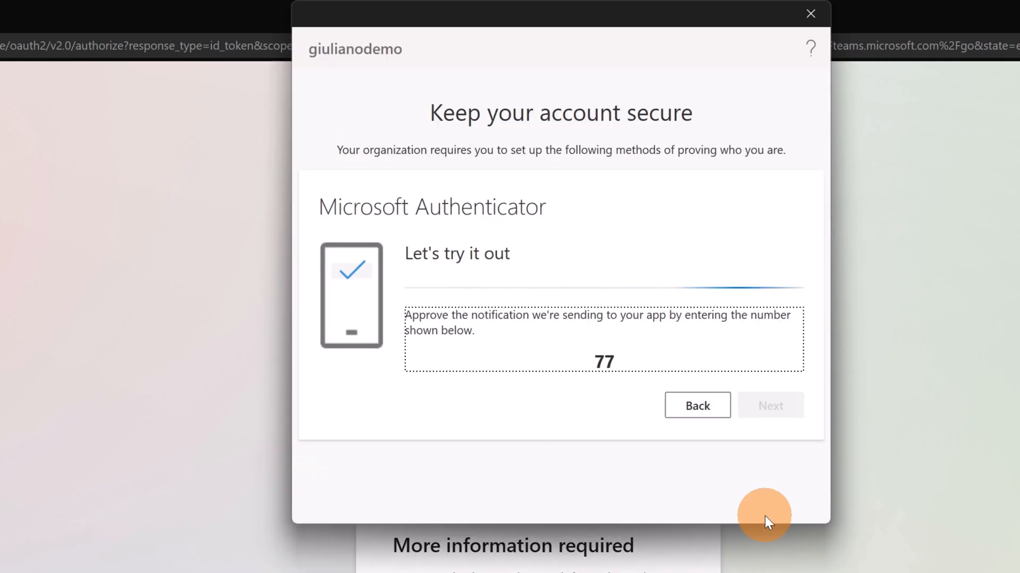
{"action": "mouse_move", "coordinate": [257, 335]}
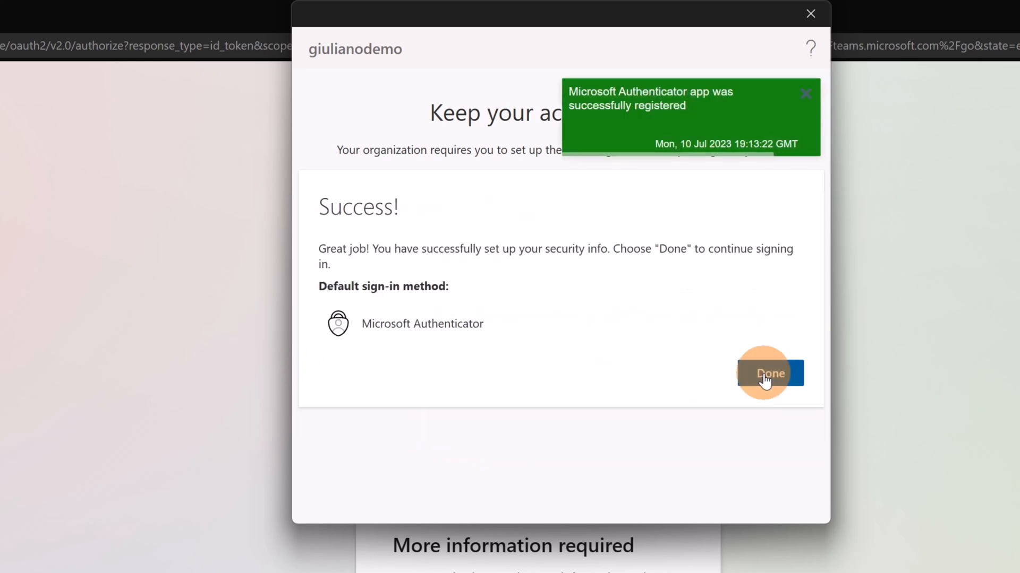
{"action": "left_click", "coordinate": [770, 373]}
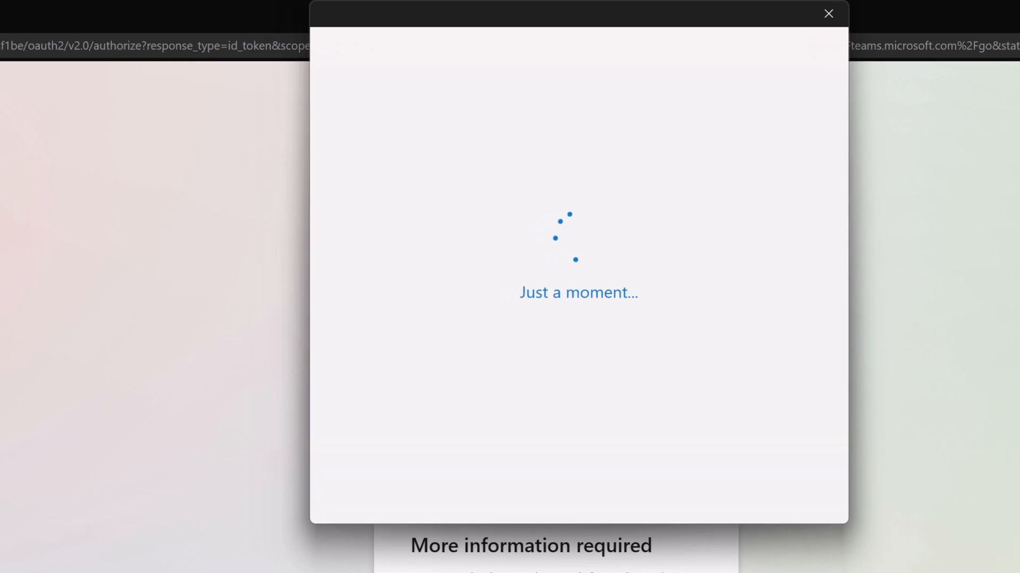
Step: Return to the Solar Panel X workspace window showing the synced Bing, HubSpot and welcome tabs
{"action": "left_click", "coordinate": [96, 16]}
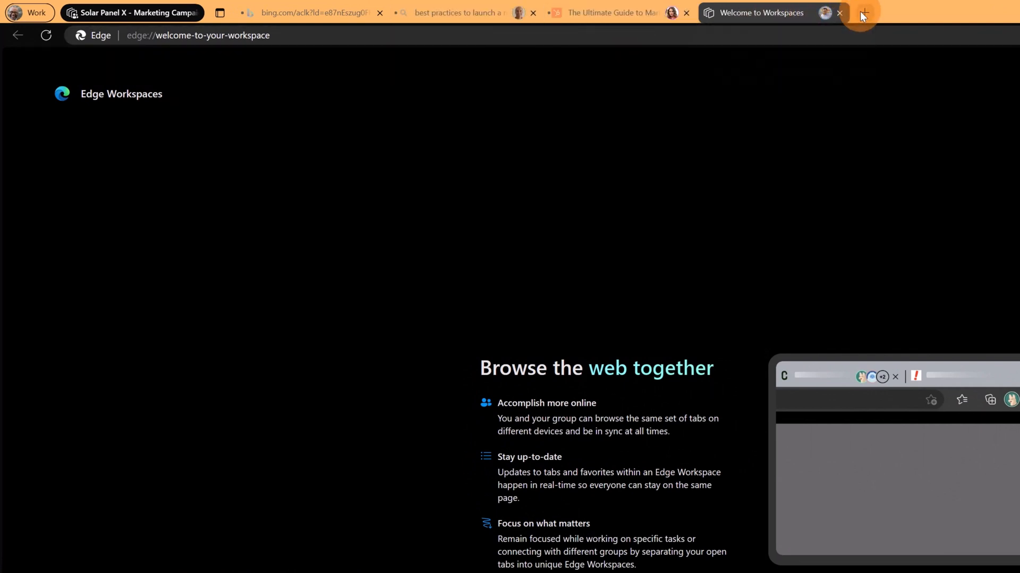
{"action": "mouse_move", "coordinate": [863, 12]}
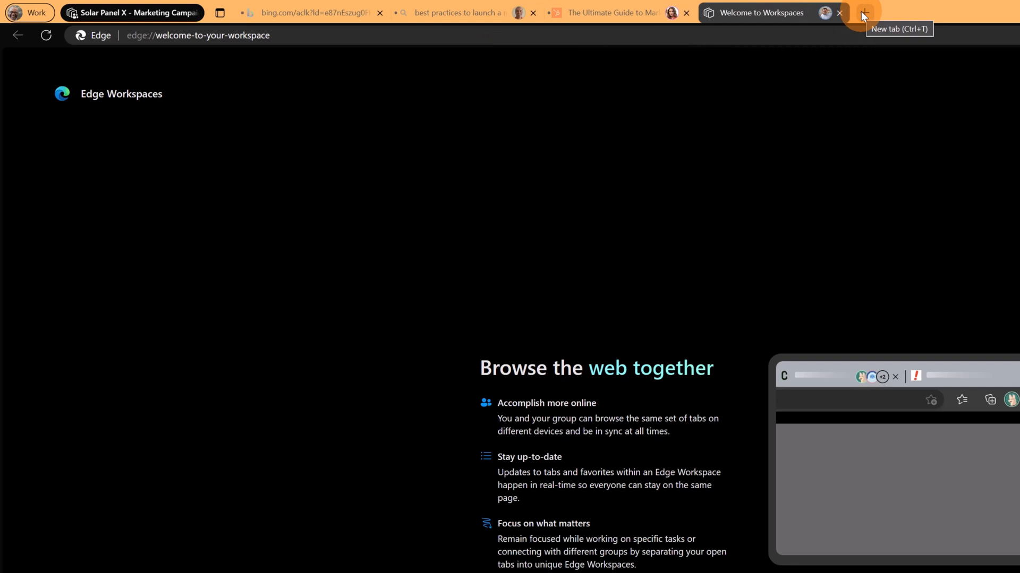